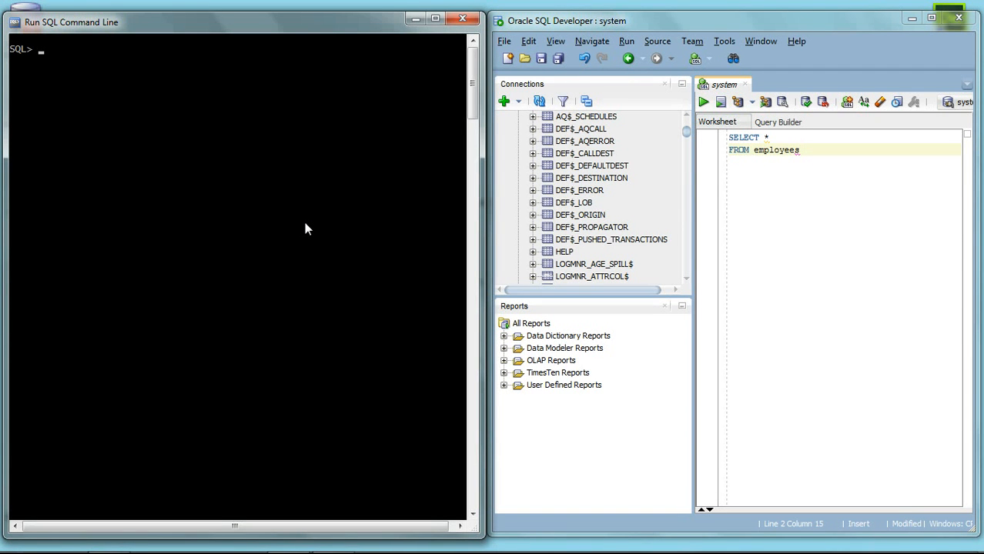
mouse_move(235, 74)
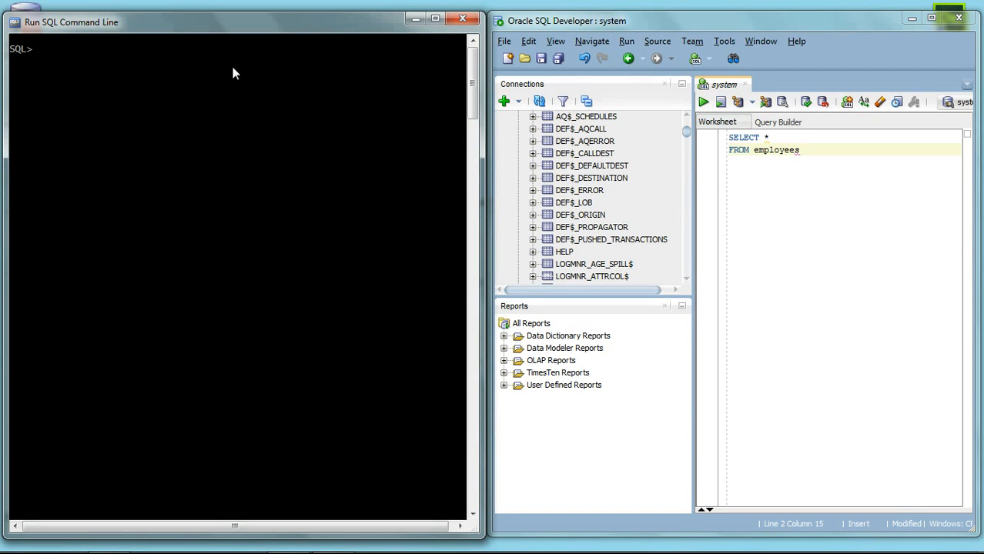
mouse_move(547, 269)
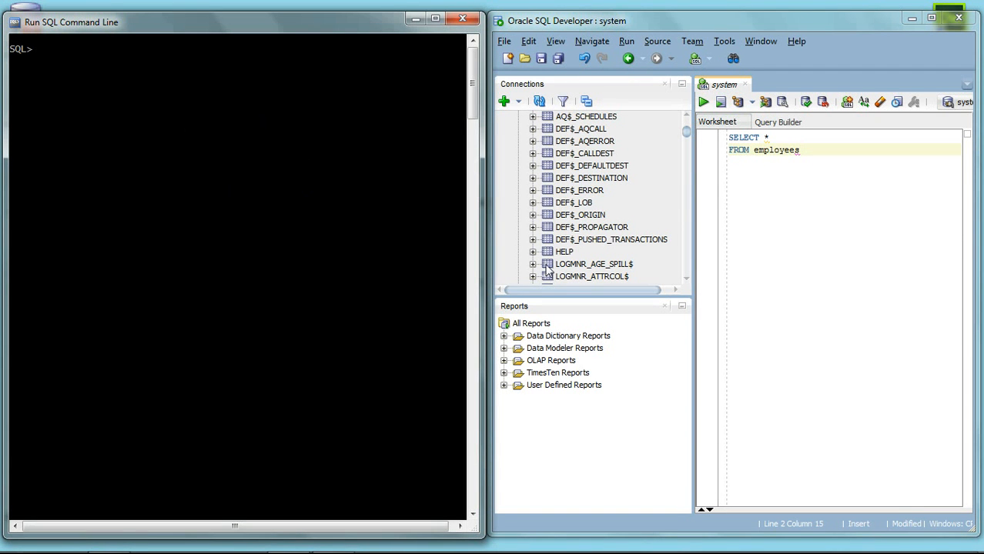
mouse_move(131, 195)
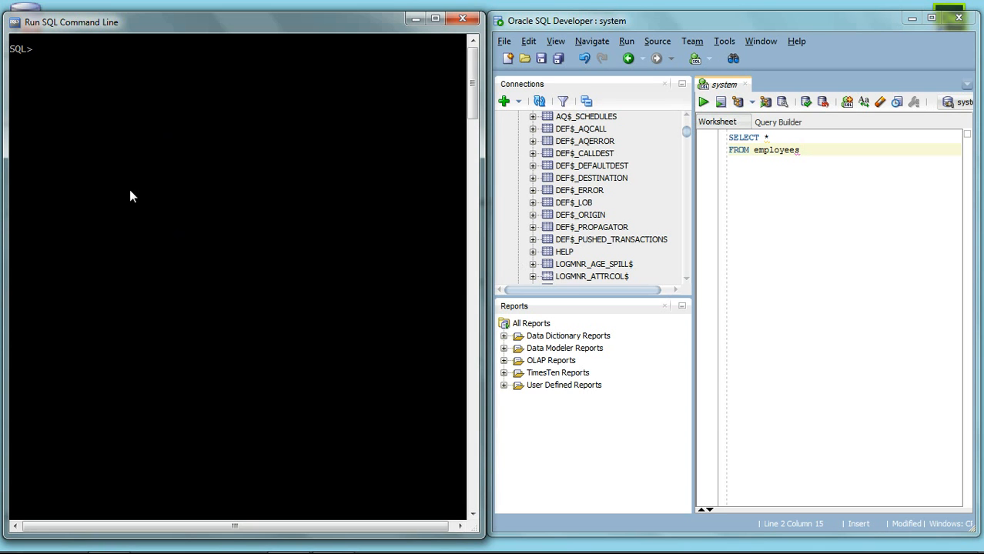
mouse_move(181, 200)
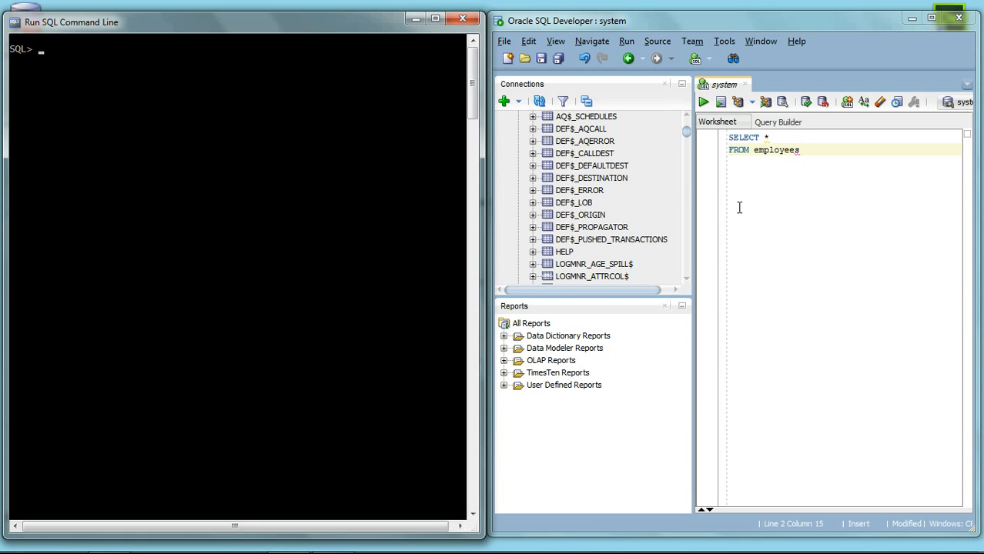
mouse_move(706, 243)
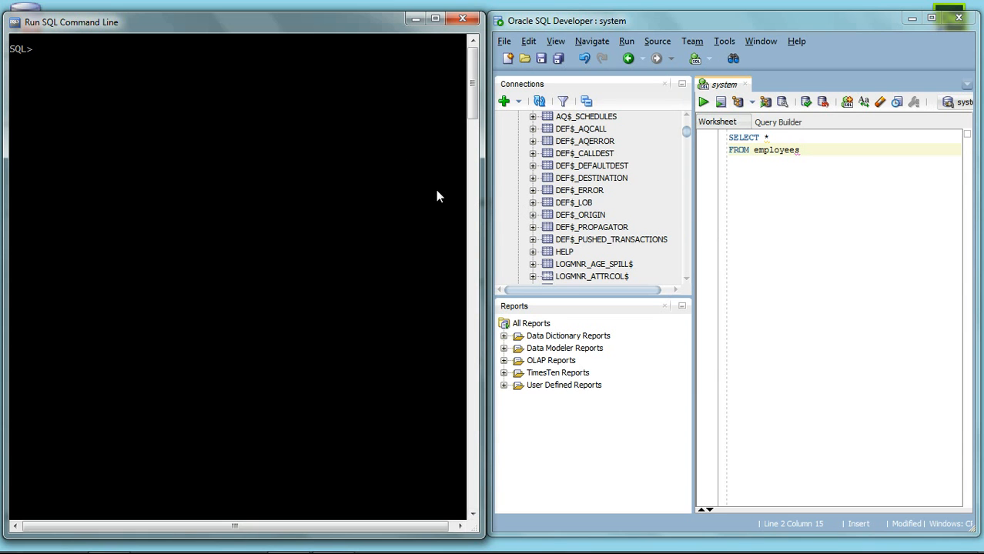
mouse_move(261, 131)
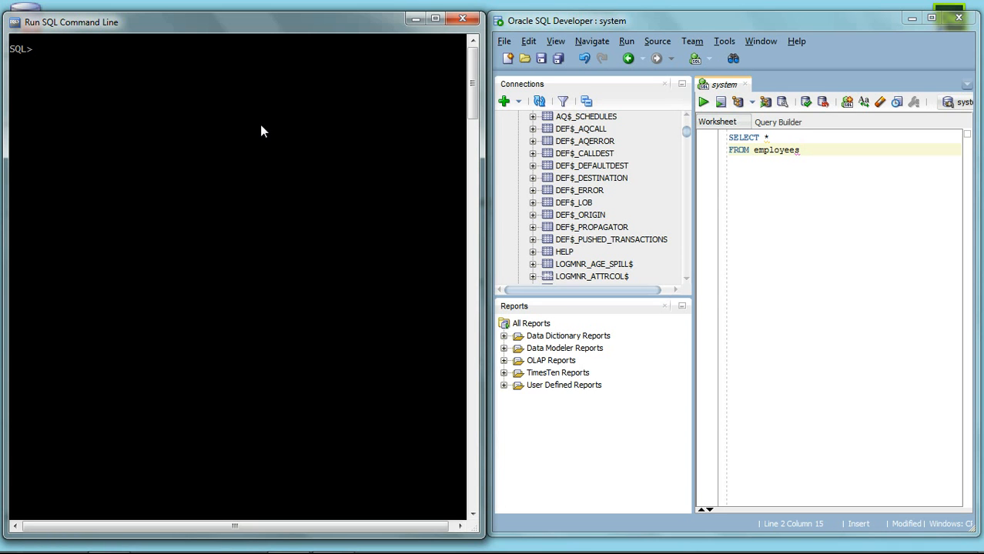
- Create the employees table with employee_id char(4) primary key, name varchar(10) and age number(3)
type("CREATE table employees")
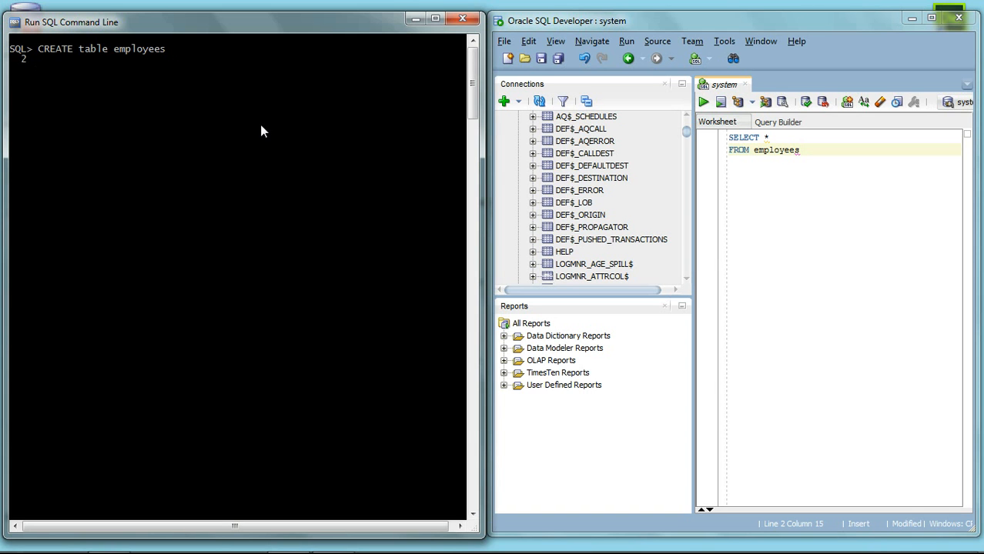
type("(employee_id char (4) PRIMARY KEY,")
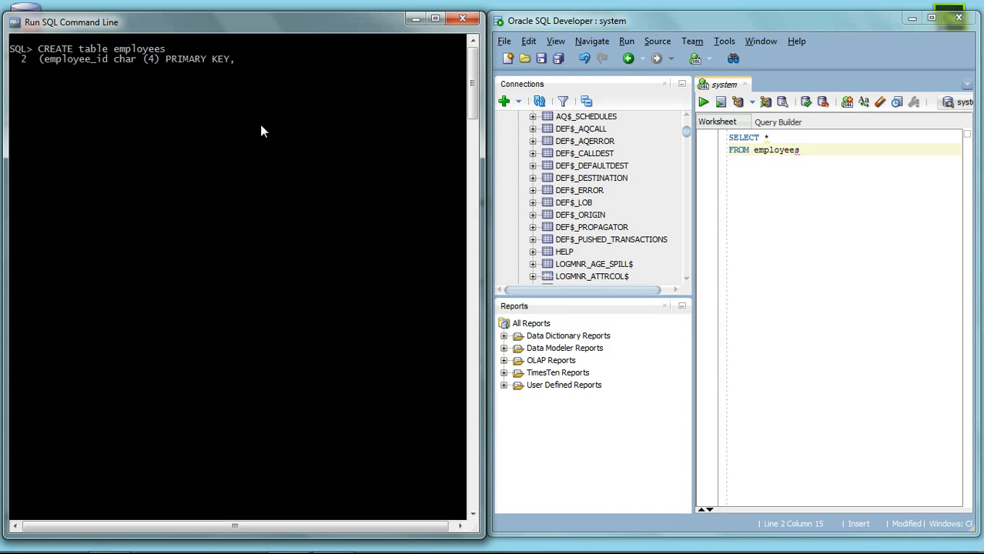
type("name varchar (10) not null,")
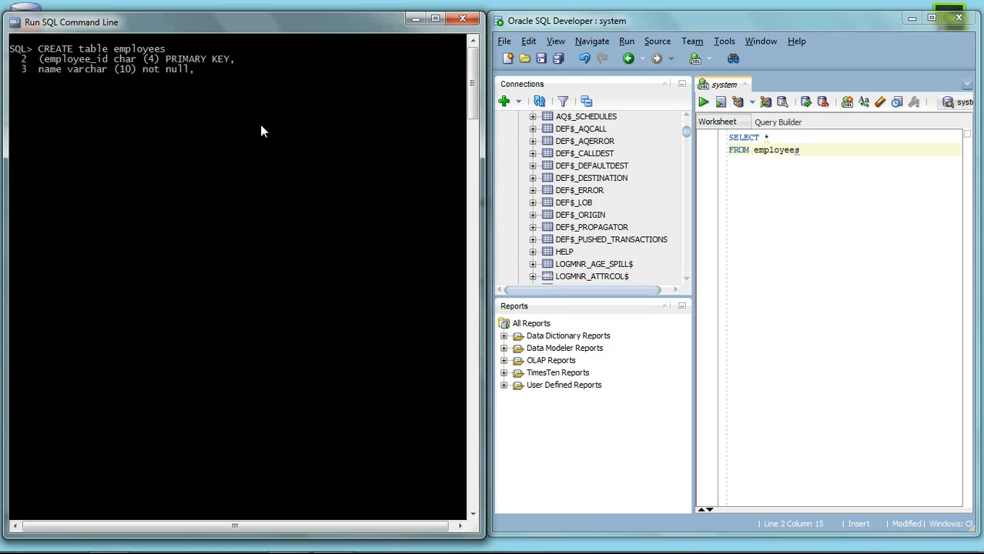
type("age number (3) not null);")
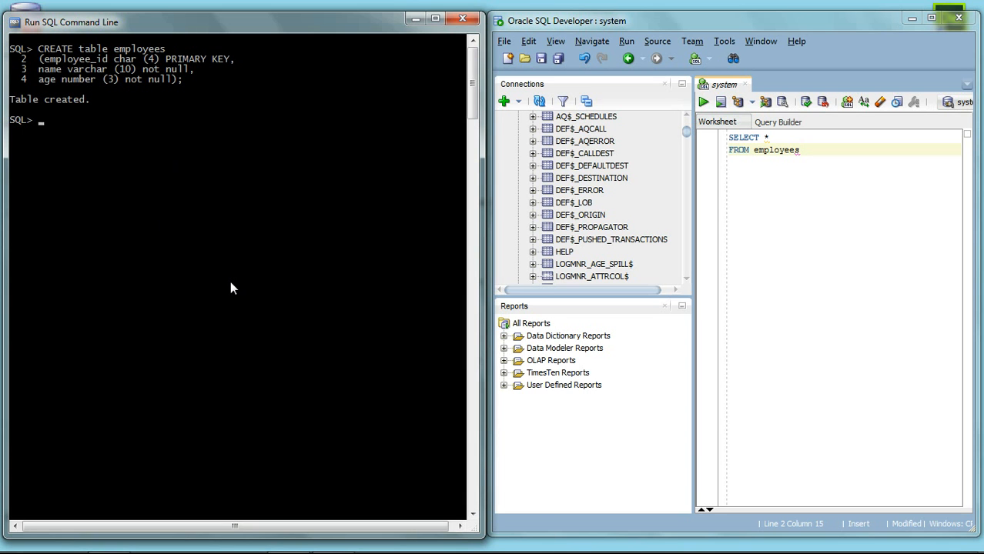
mouse_move(91, 184)
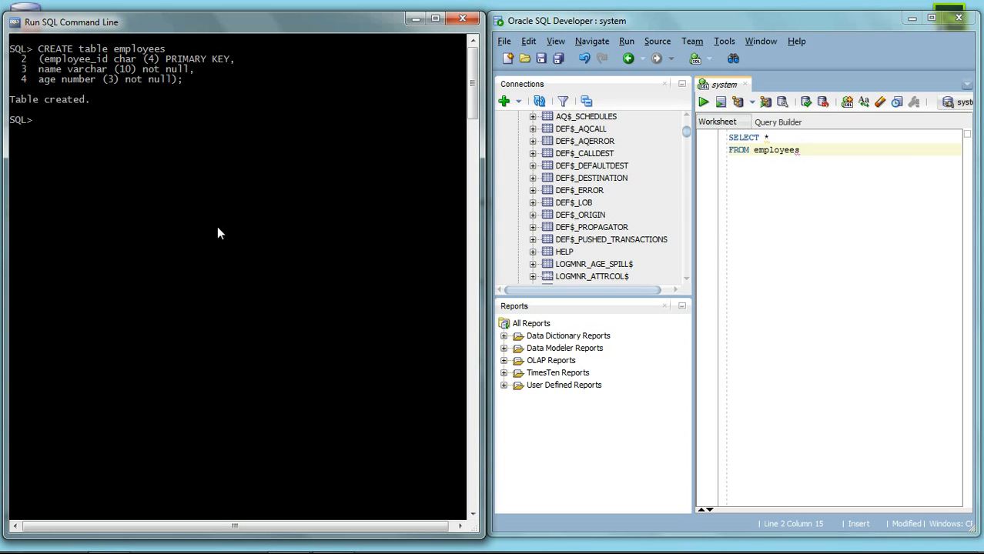
mouse_move(354, 266)
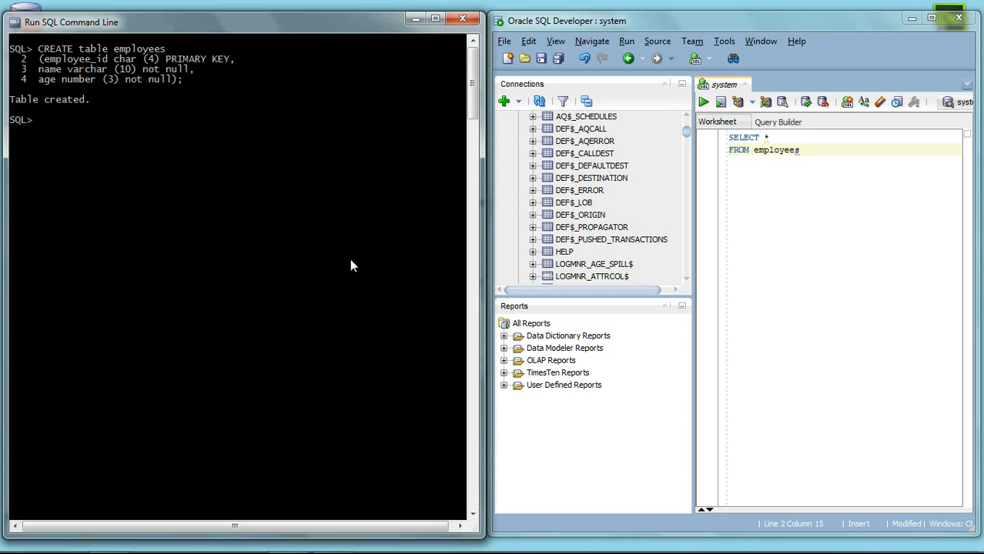
mouse_move(607, 157)
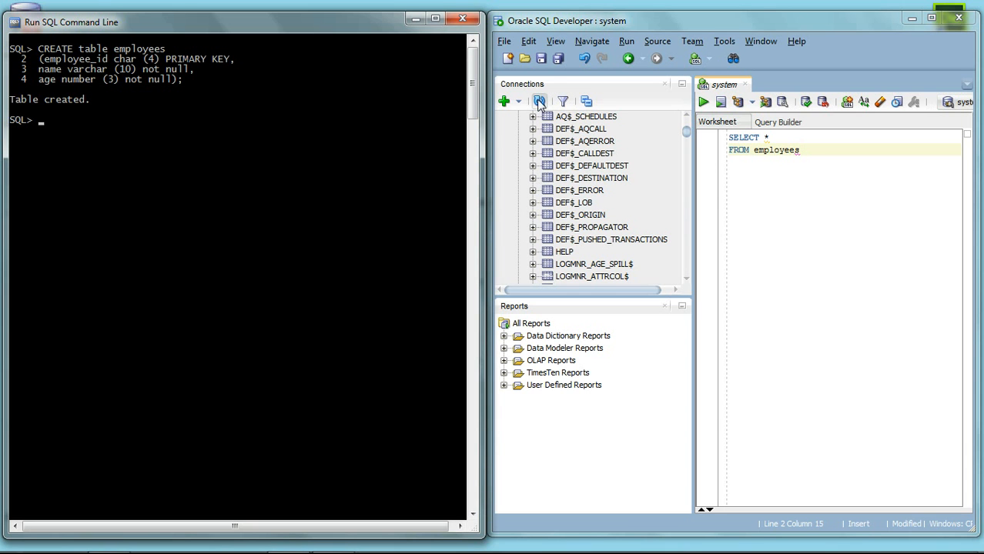
- Refresh the connection's tables, select EMPLOYEES and run the SELECT query on it
left_click(538, 101)
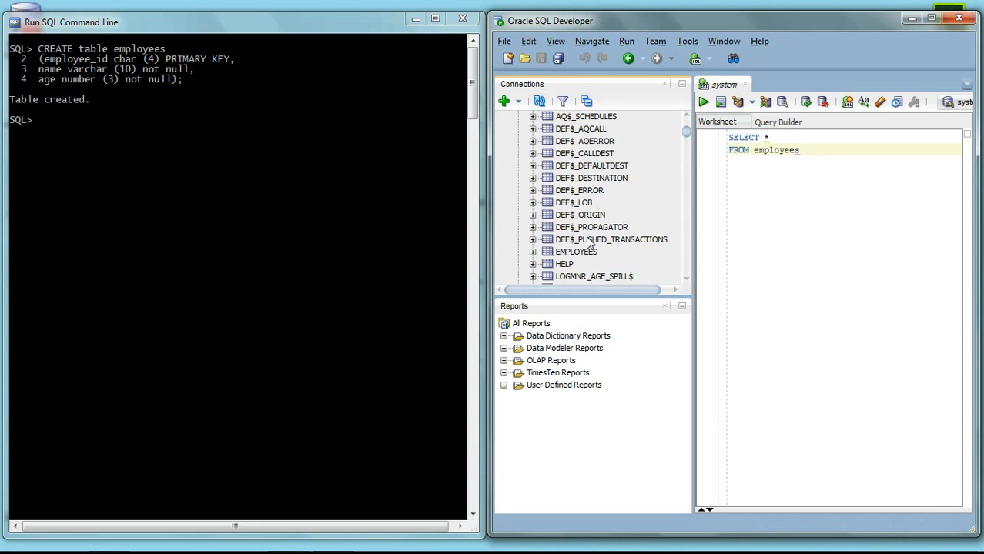
mouse_move(587, 259)
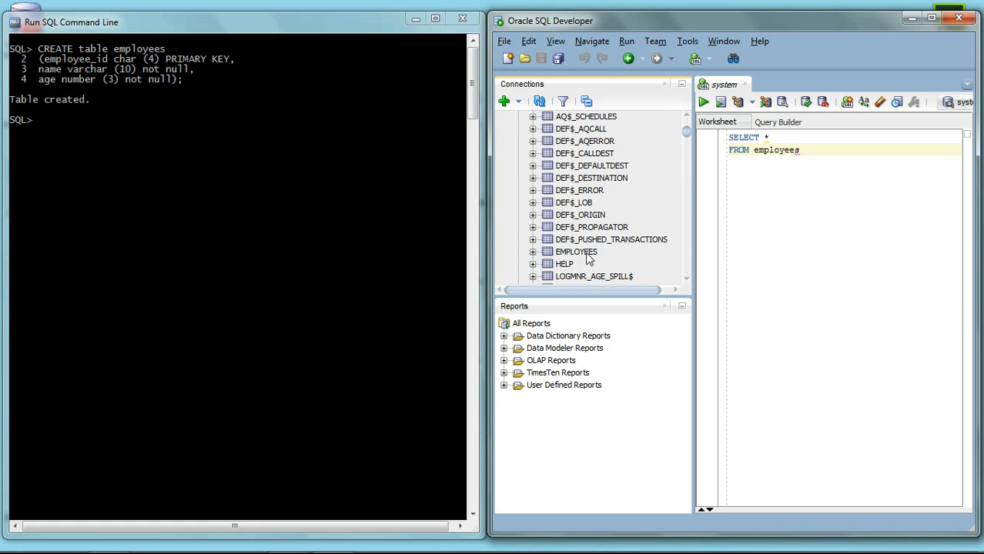
left_click(744, 226)
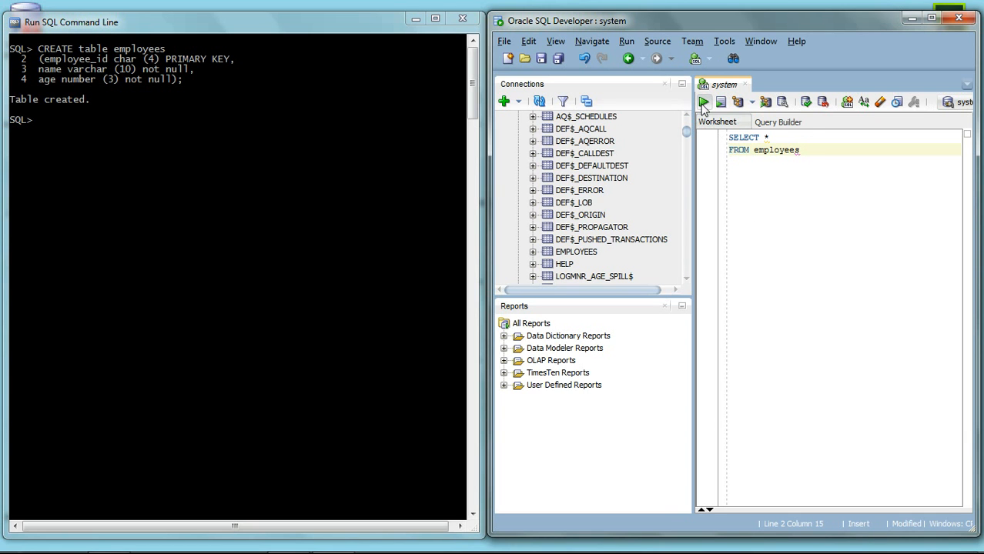
mouse_move(703, 101)
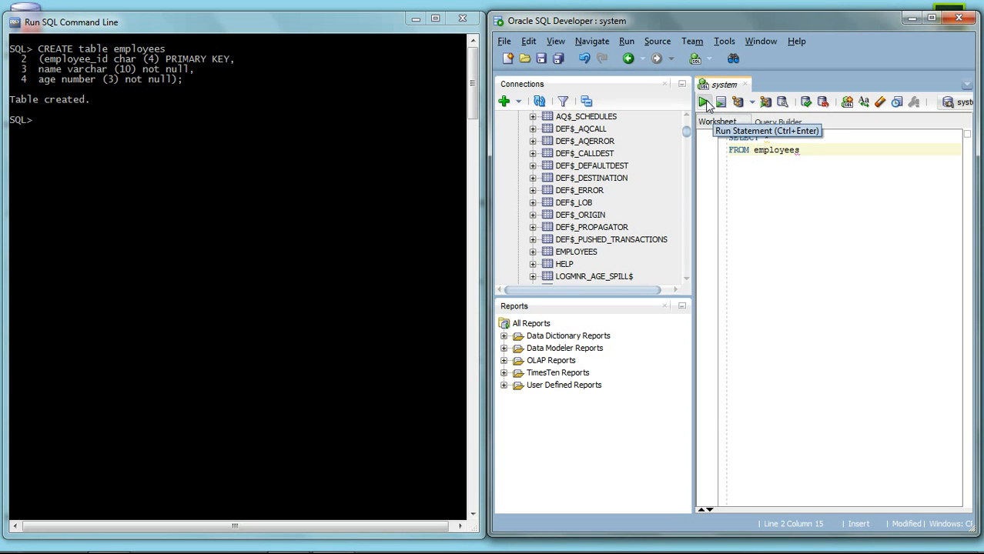
left_click(703, 101)
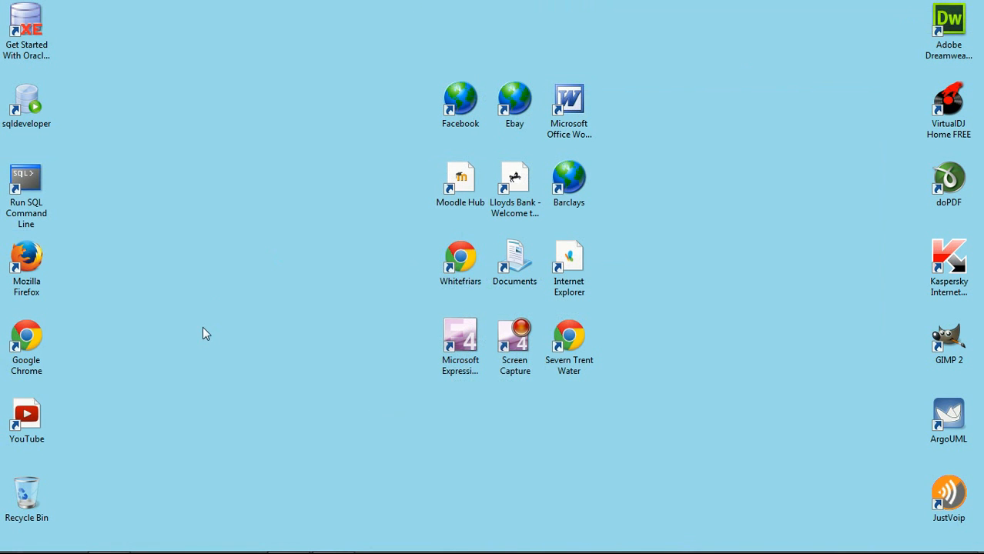
double_click(26, 338)
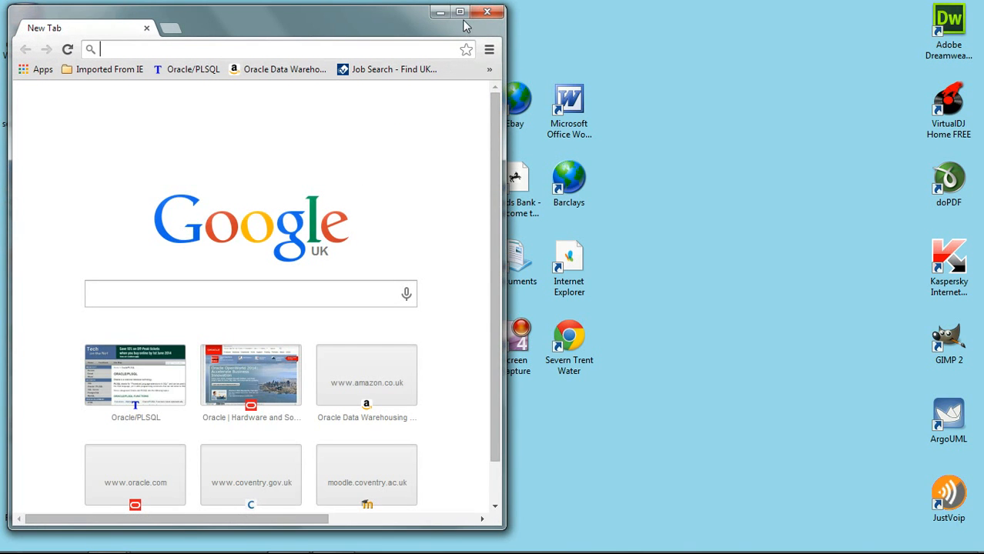
left_click(457, 14)
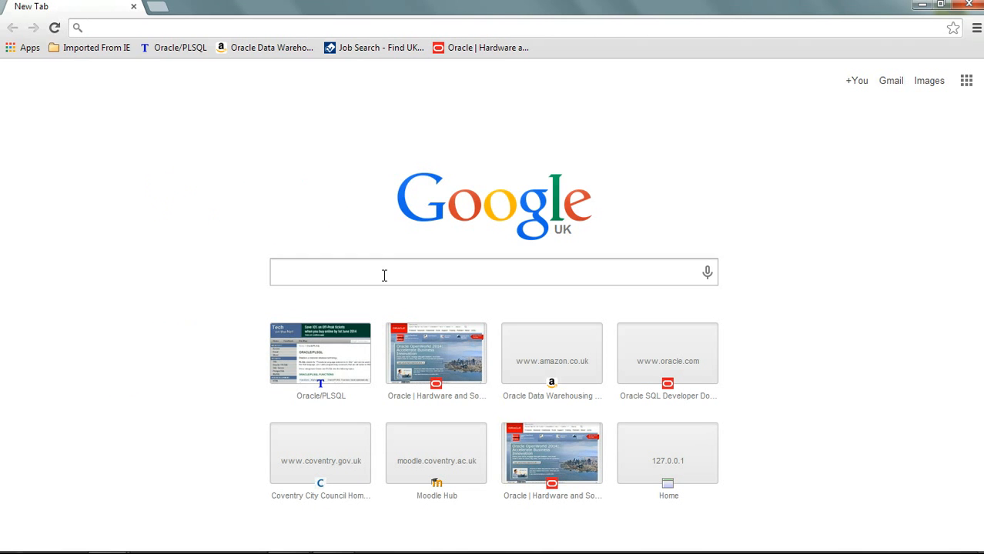
type("or")
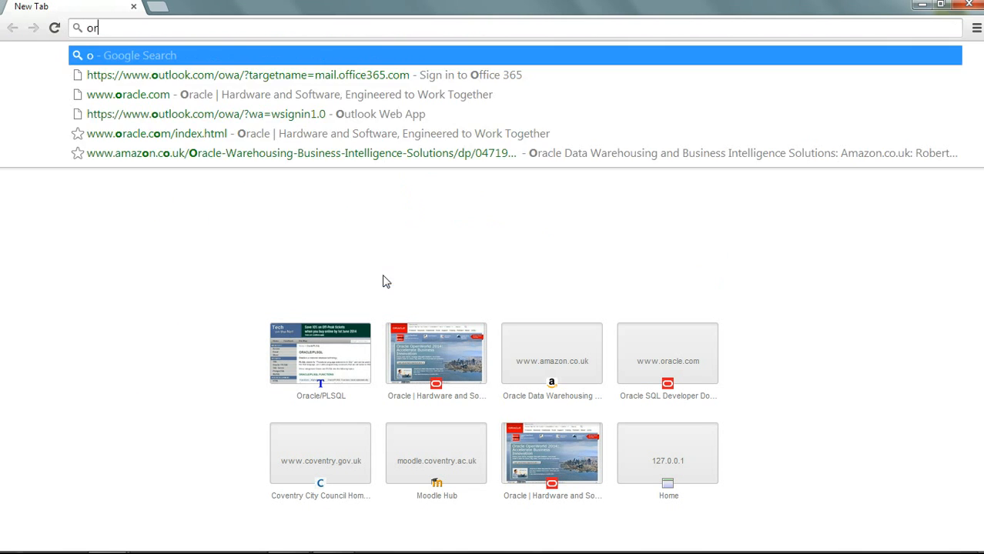
left_click(135, 94)
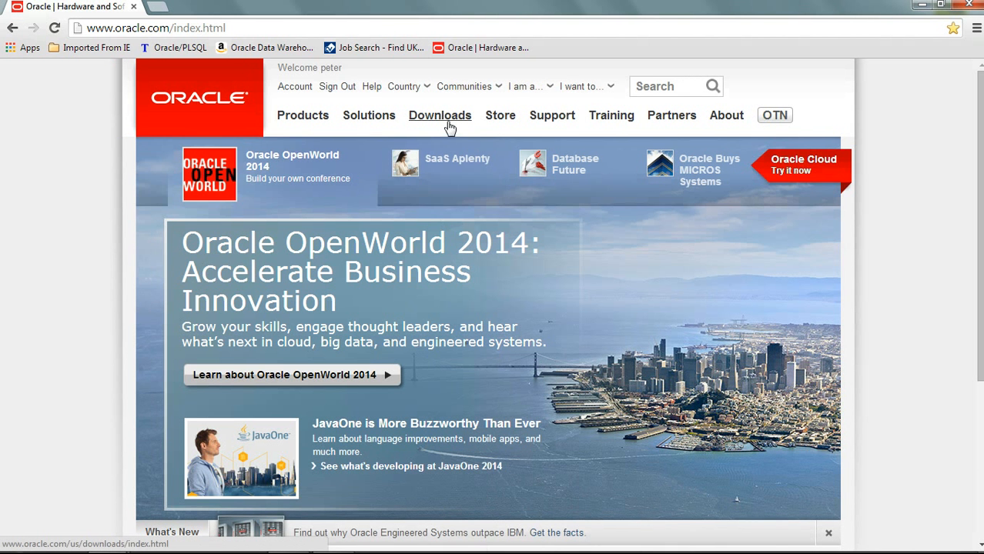
left_click(440, 115)
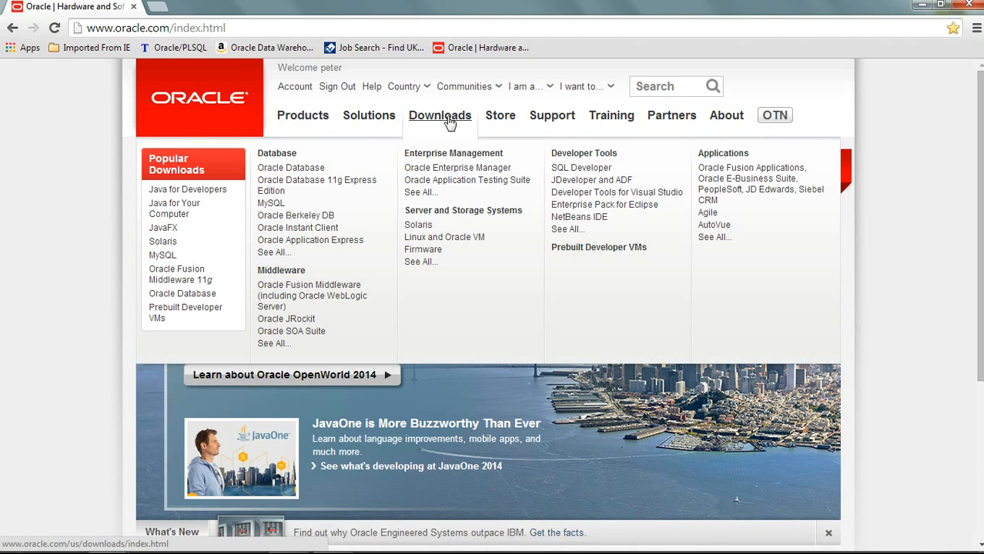
mouse_move(335, 191)
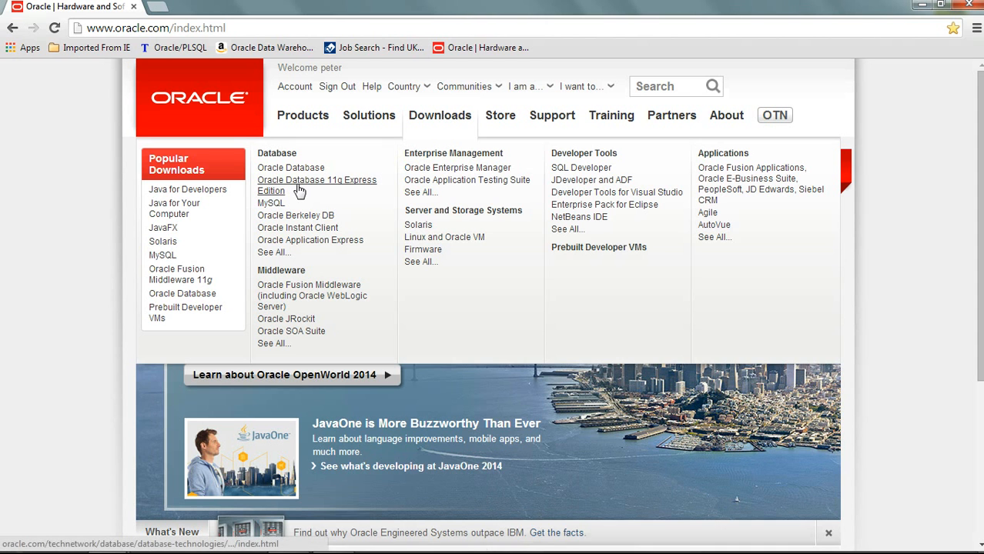
mouse_move(300, 191)
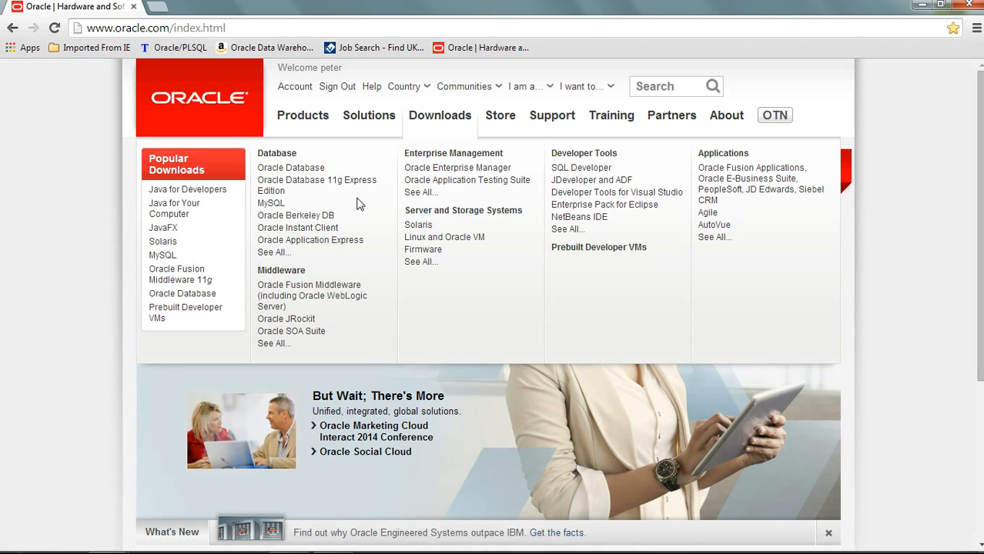
- Go to the Oracle Database 11g Express Edition downloads and accept the licence agreement
left_click(316, 185)
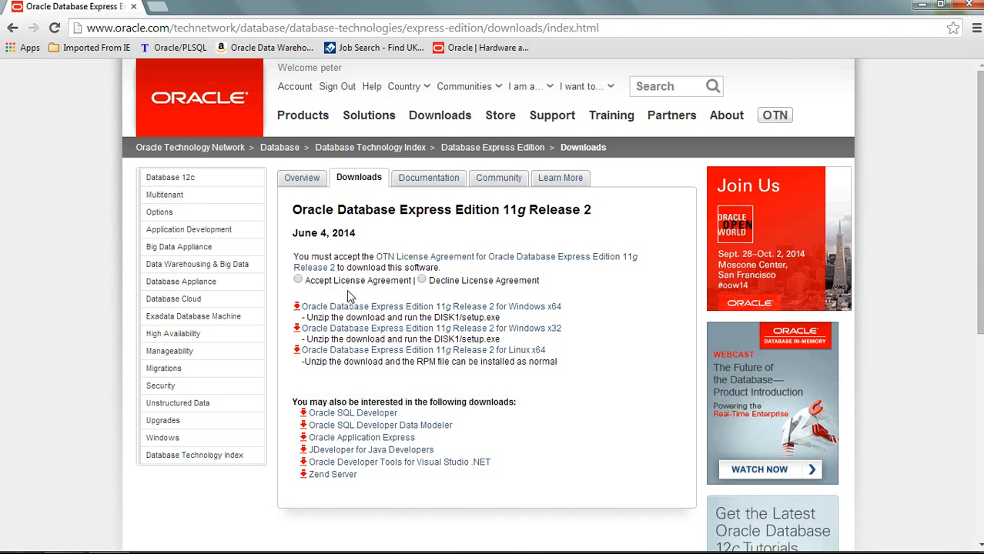
mouse_move(518, 313)
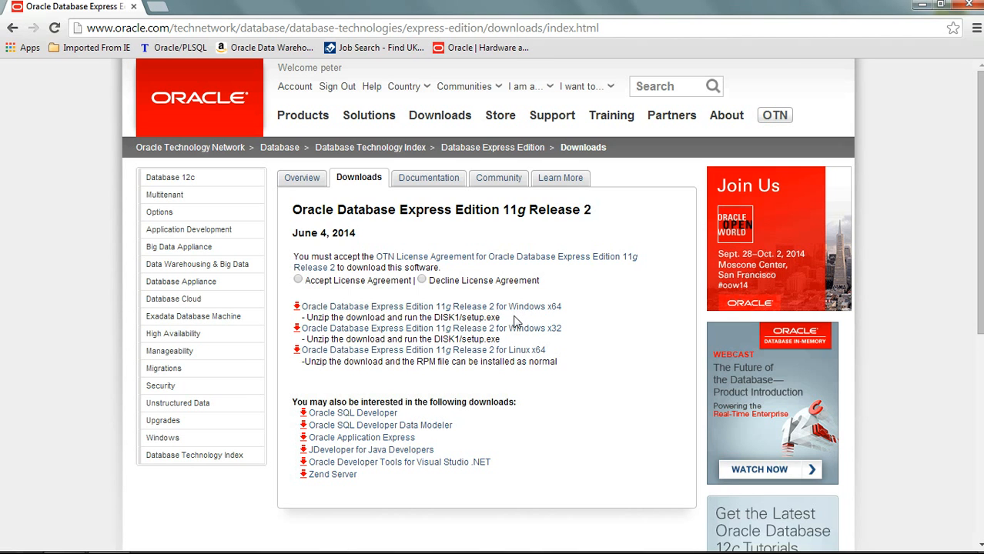
mouse_move(503, 328)
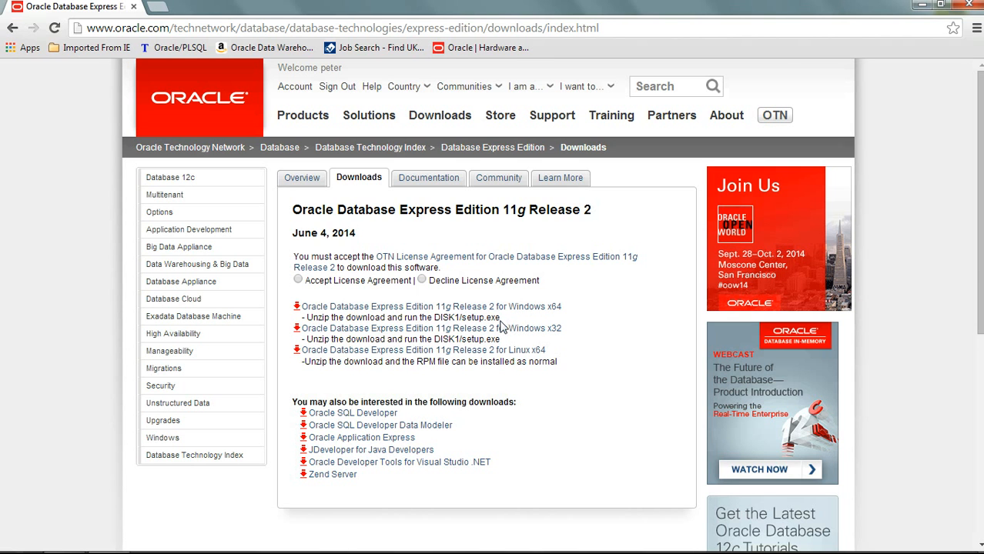
mouse_move(529, 321)
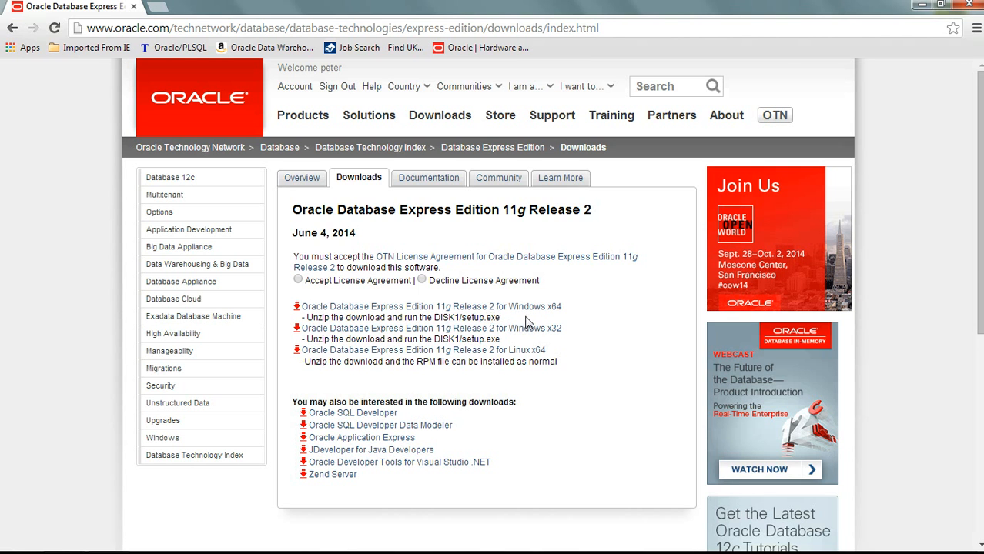
mouse_move(512, 332)
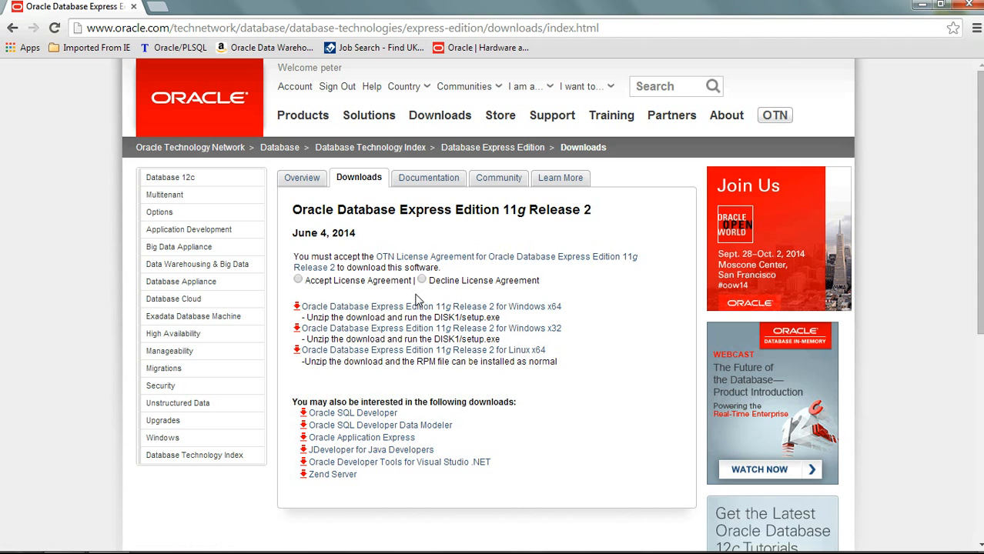
mouse_move(380, 294)
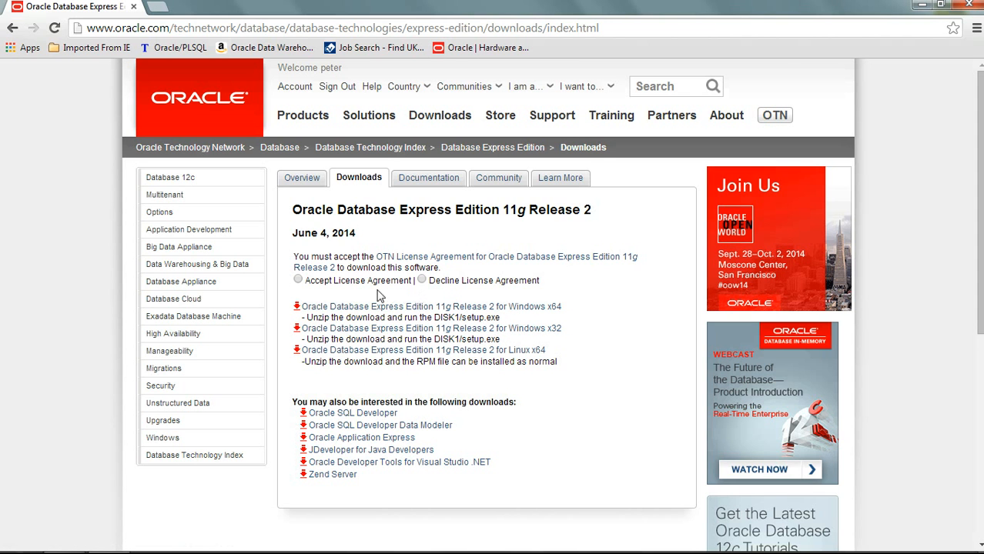
mouse_move(295, 298)
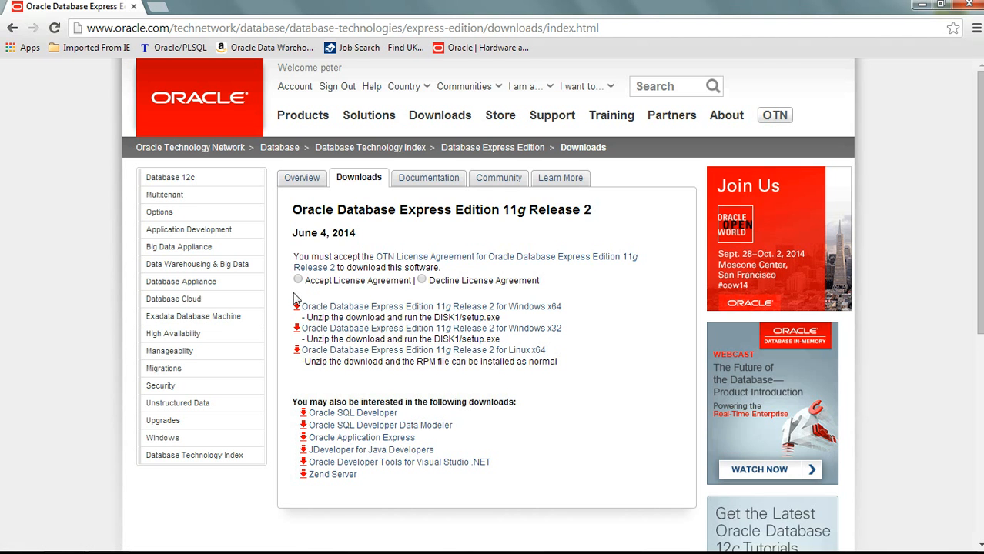
left_click(298, 280)
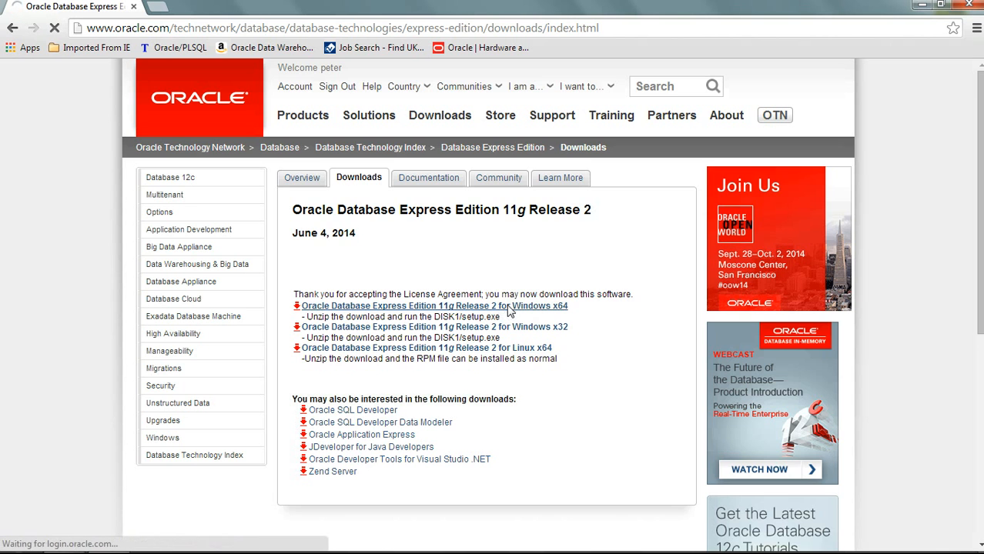
- Request the Windows x64 release, enter the account password and sign in to download OracleXE112_Win64.zip
left_click(431, 306)
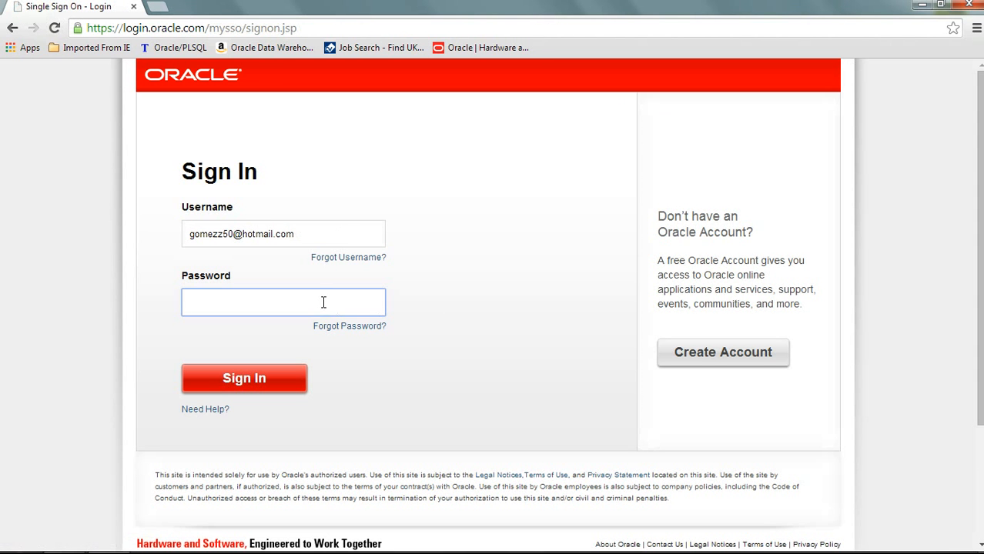
left_click(284, 302)
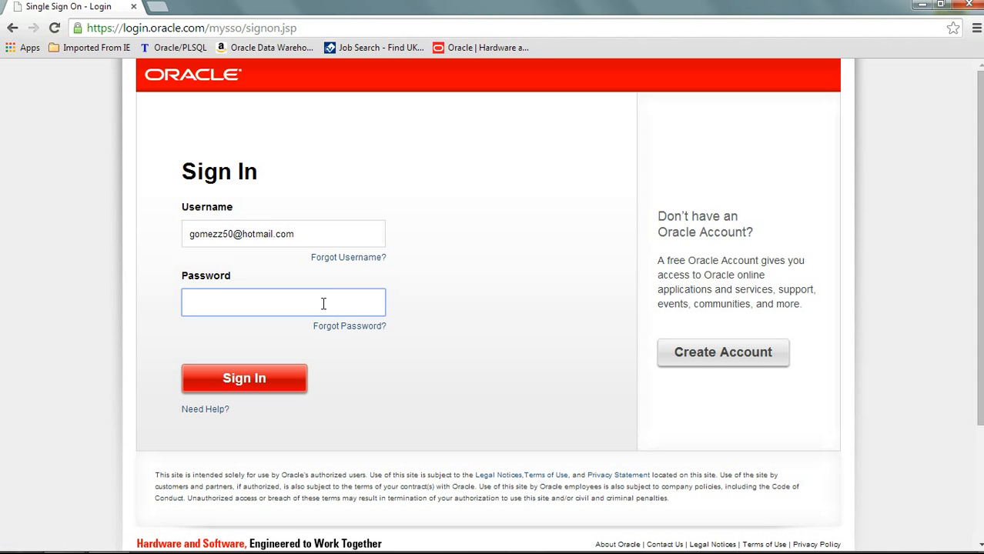
type("••••••")
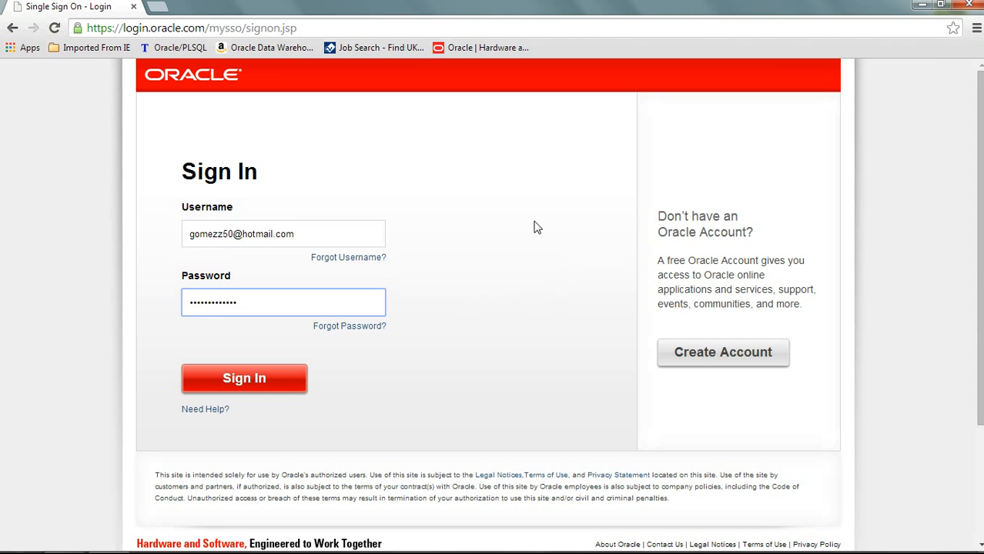
mouse_move(599, 372)
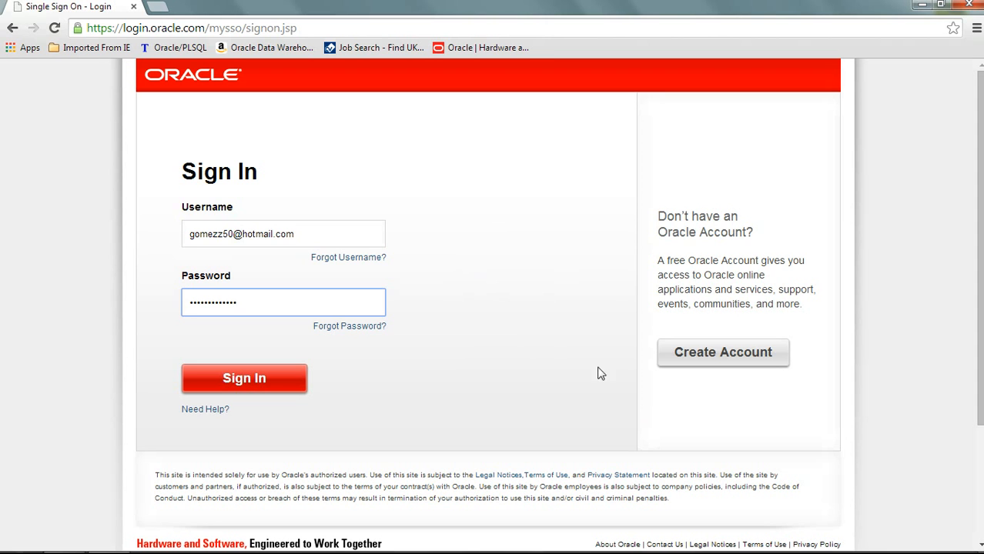
mouse_move(264, 127)
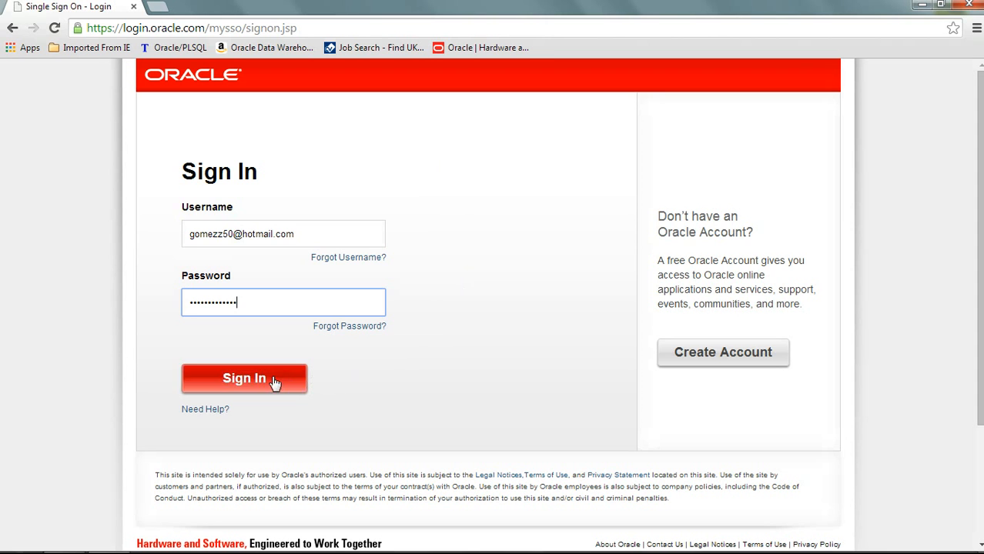
left_click(254, 382)
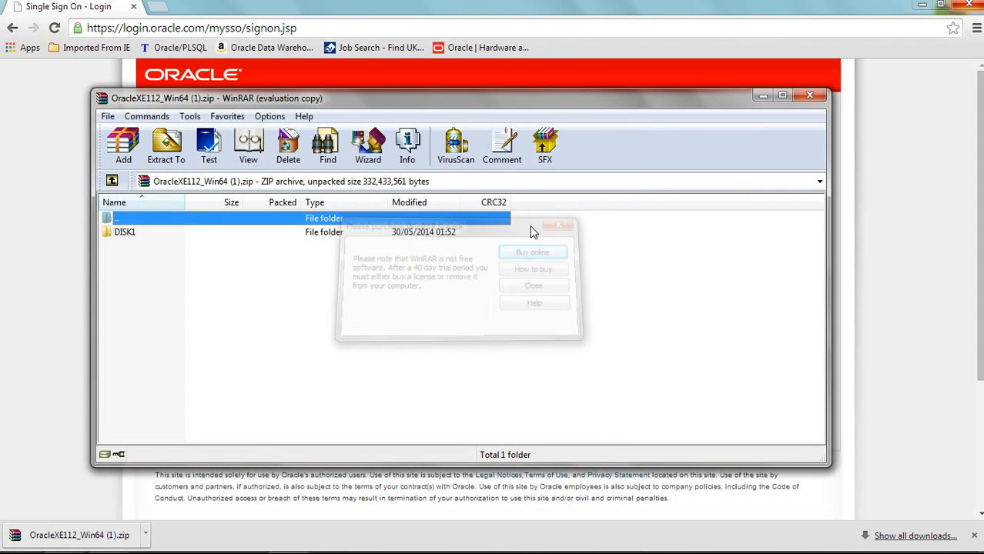
- Dismiss the trial notice and extract the archive to C:\oracle databases
left_click(533, 286)
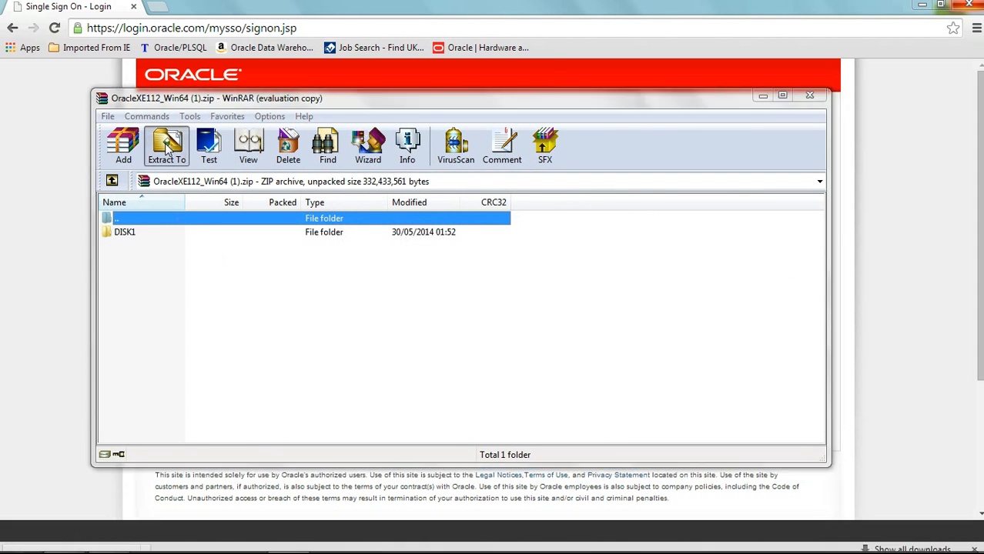
left_click(165, 146)
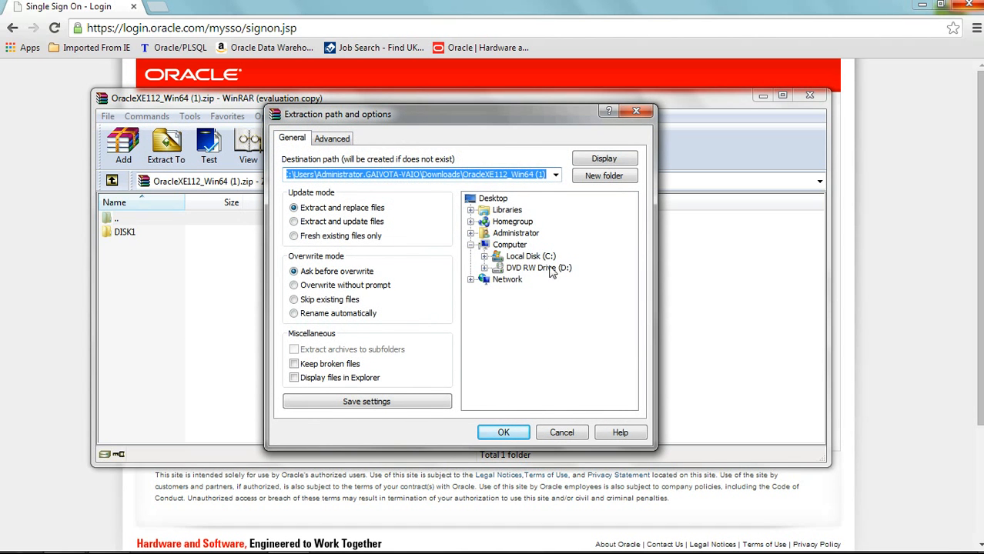
left_click(530, 256)
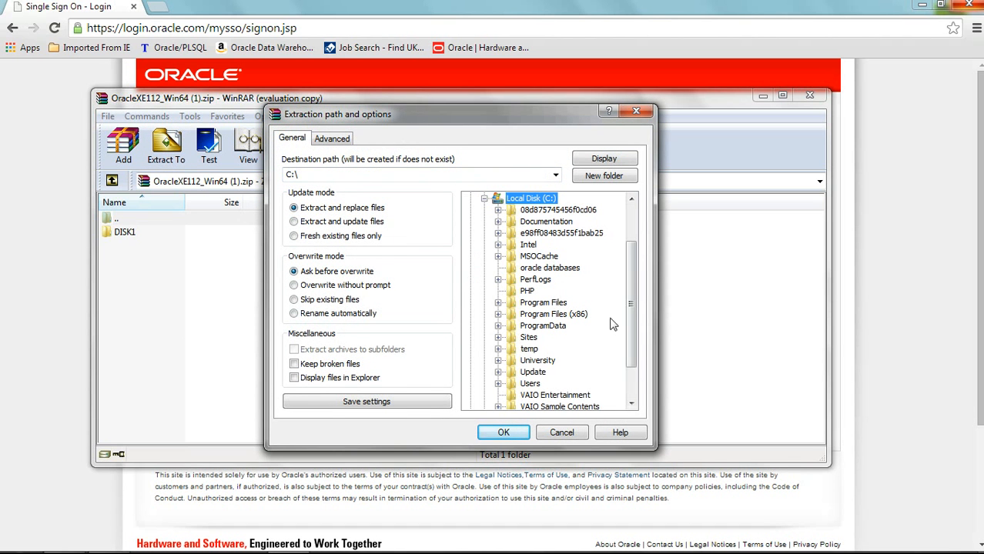
mouse_move(633, 378)
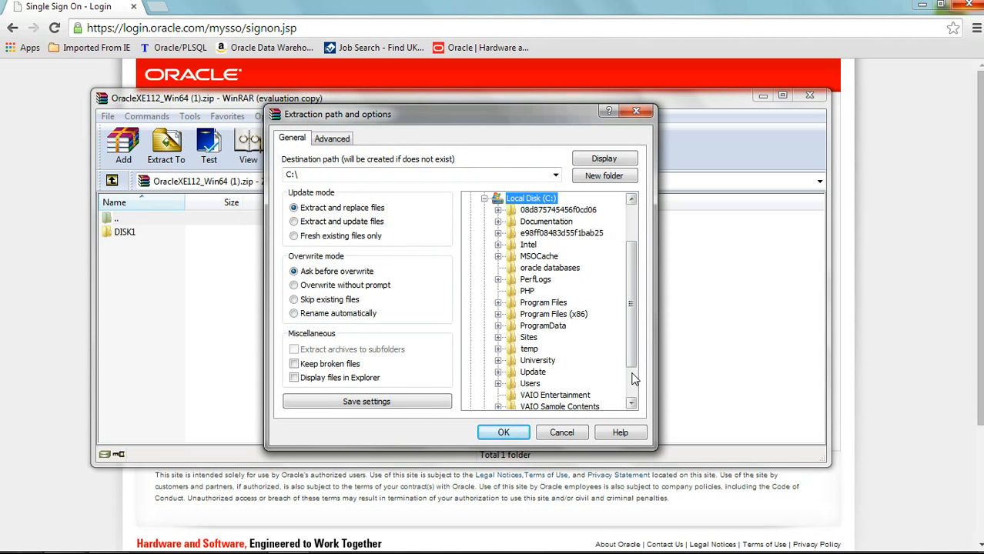
mouse_move(573, 366)
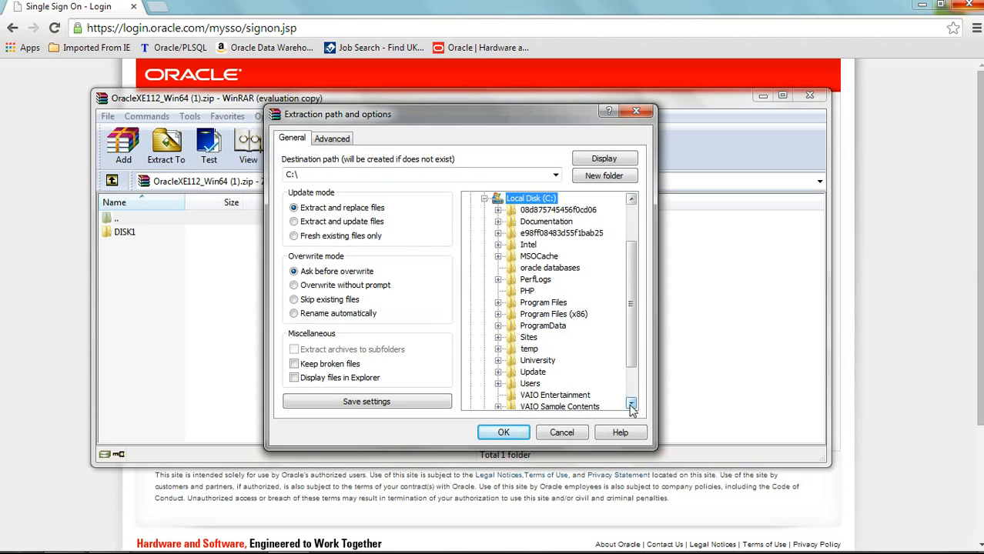
scroll("down", 3)
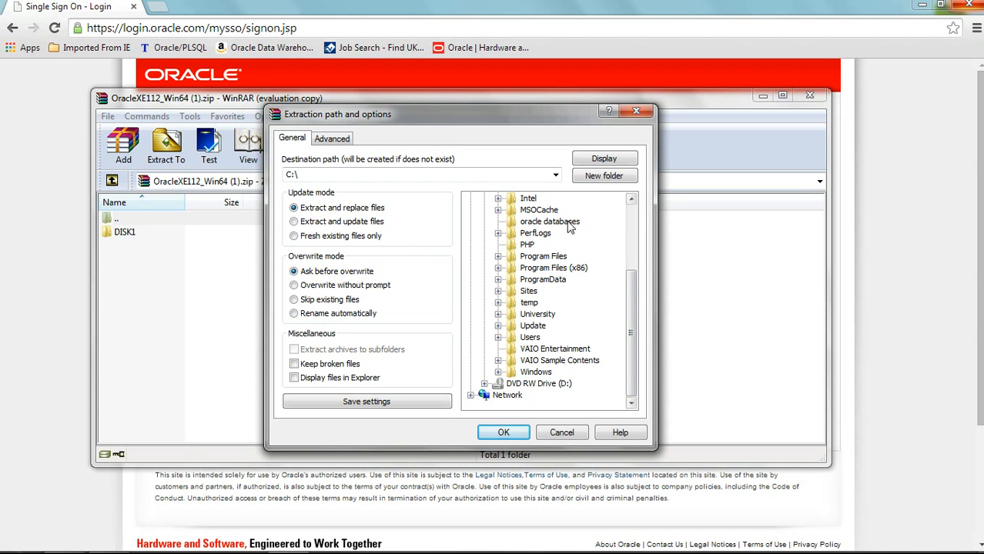
left_click(549, 222)
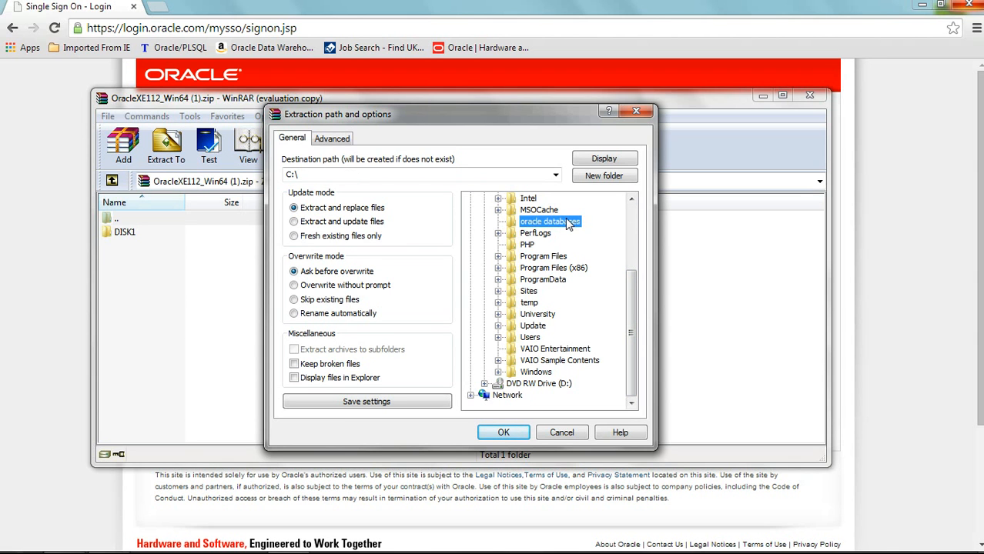
left_click(550, 222)
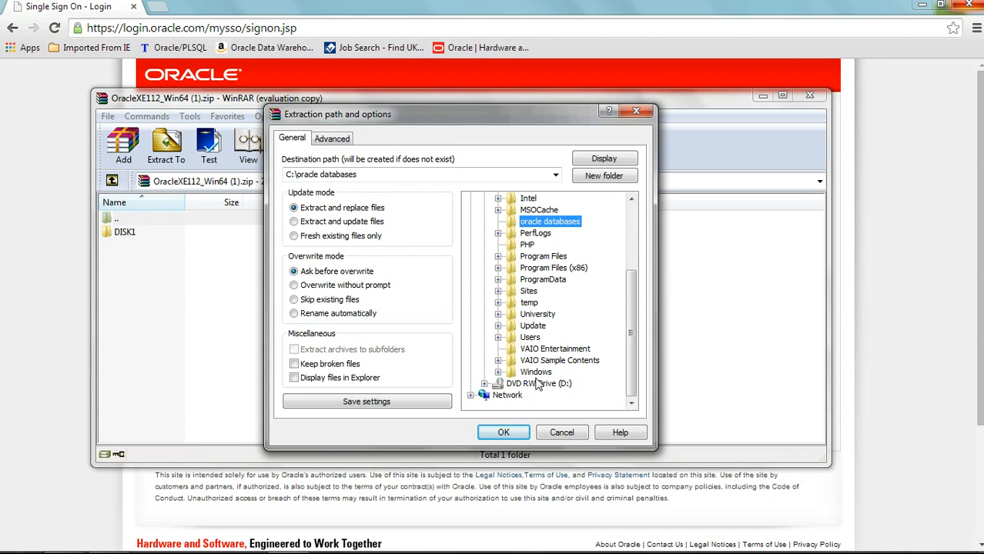
left_click(504, 432)
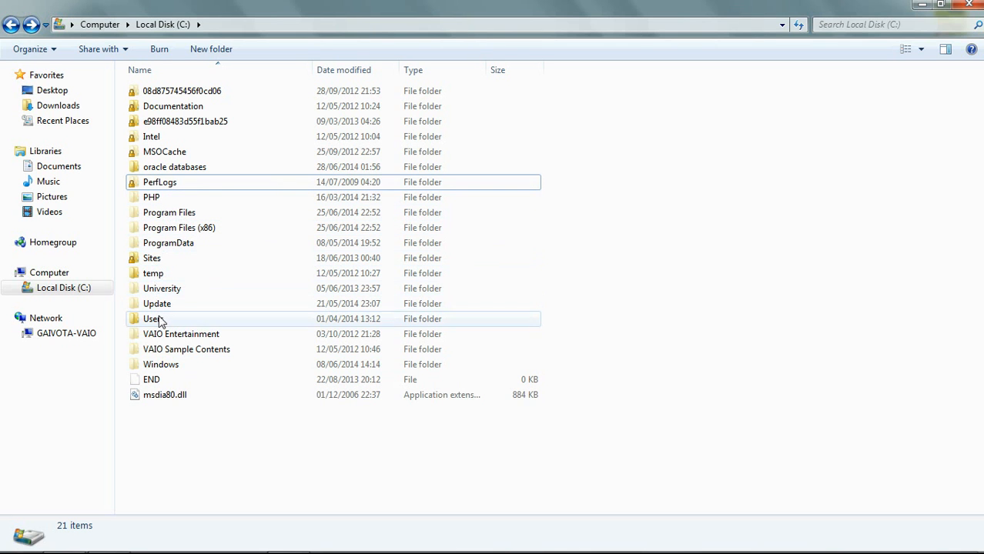
- Browse into C:\oracle databases\DISK1 to reach the extracted setup application
left_click(160, 182)
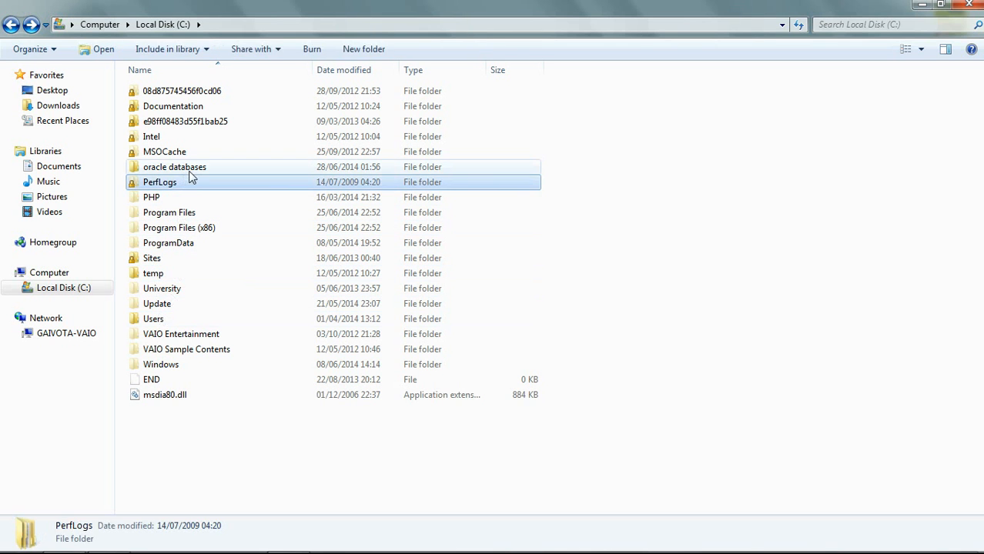
double_click(174, 167)
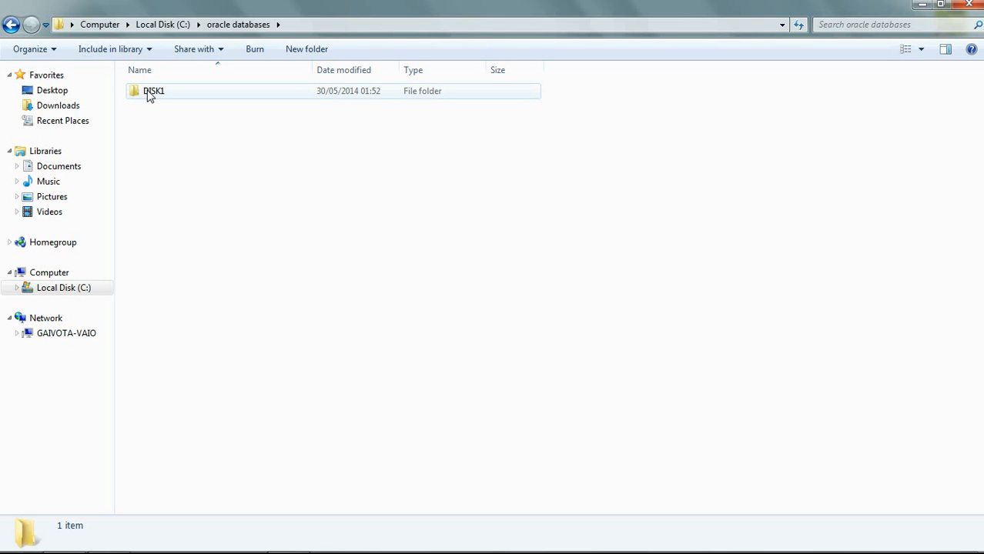
double_click(154, 91)
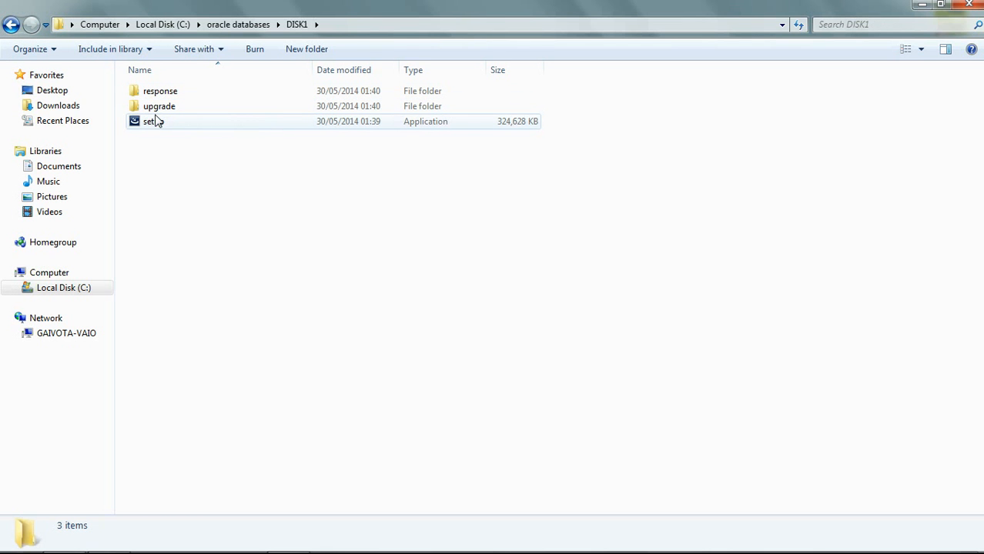
mouse_move(159, 128)
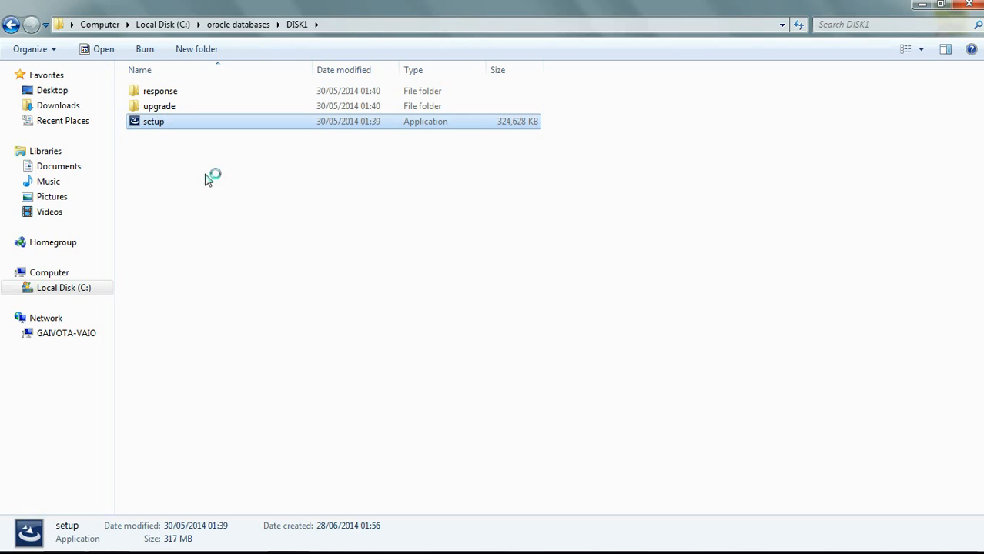
mouse_move(528, 422)
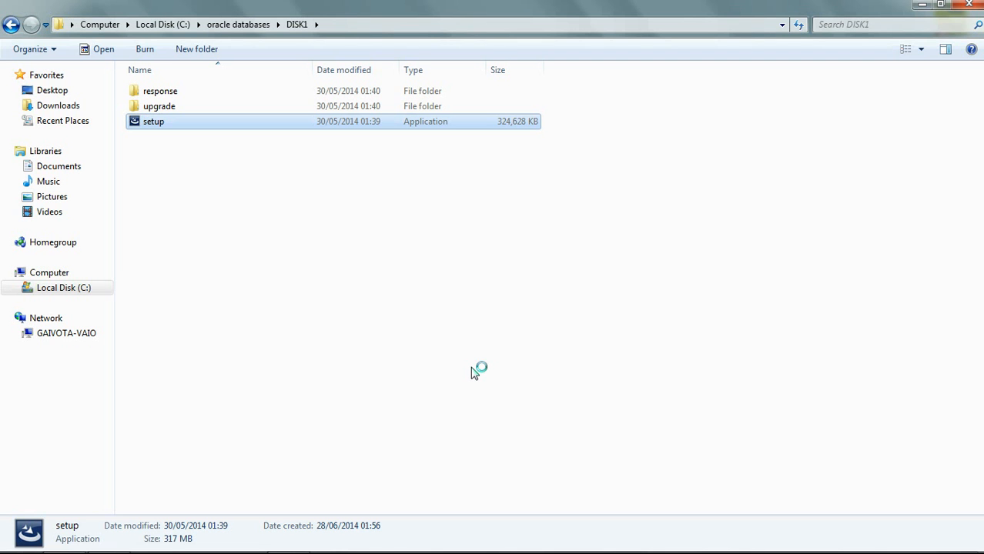
- Launch setup, pass the InstallShield welcome screen and accept the licence terms
double_click(152, 121)
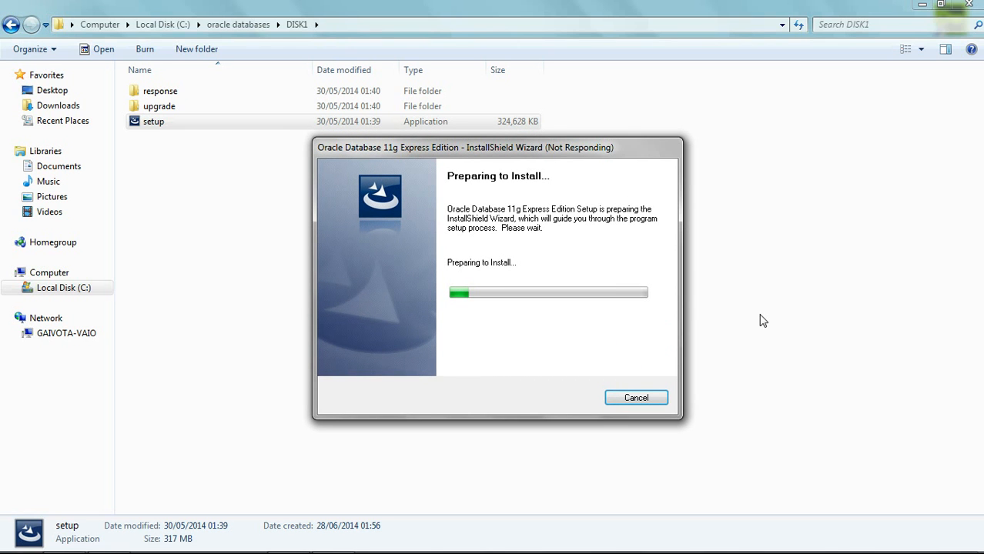
mouse_move(374, 501)
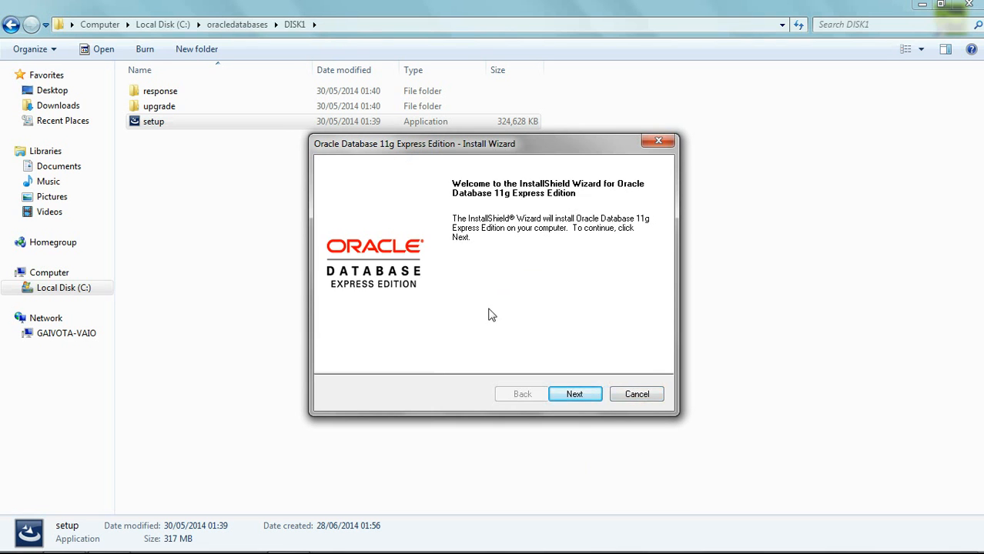
mouse_move(575, 400)
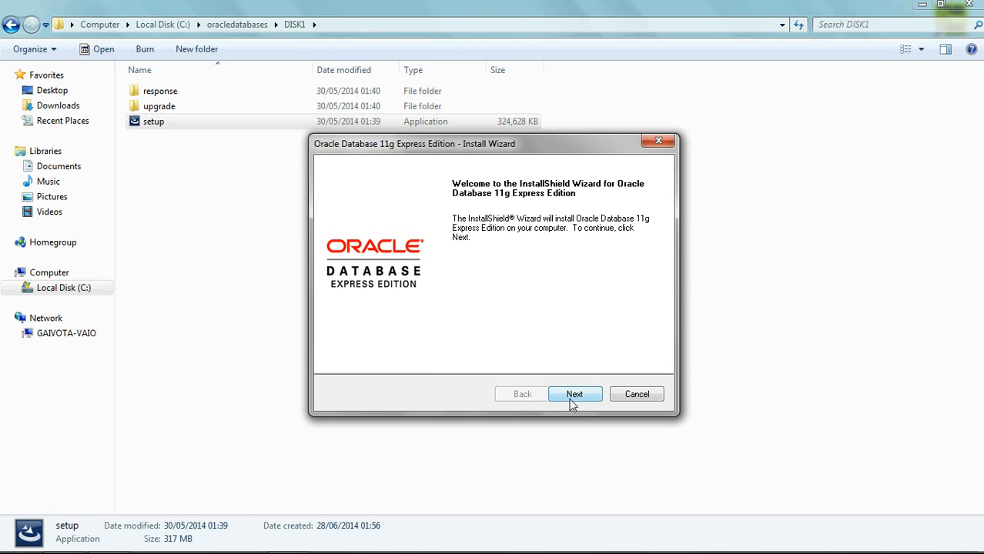
left_click(575, 394)
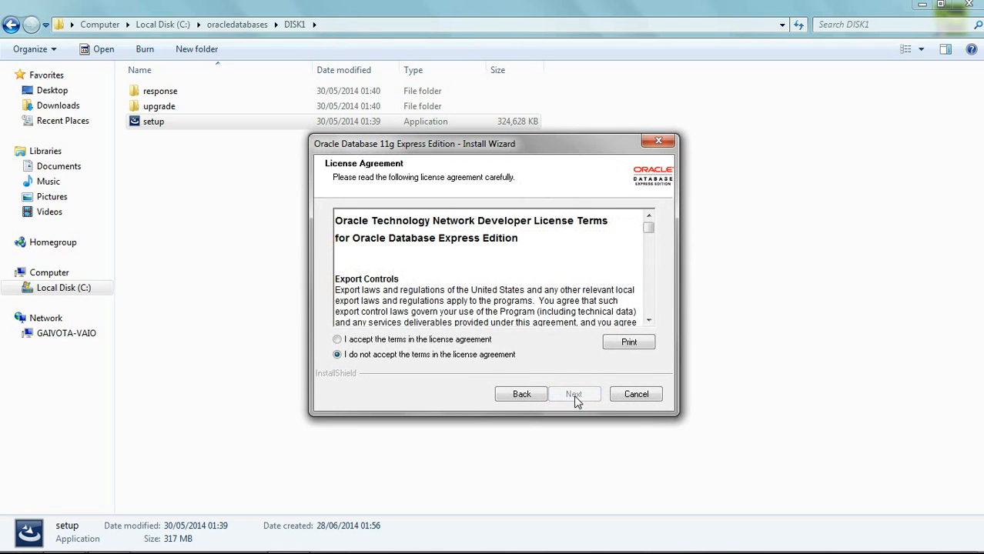
left_click(337, 340)
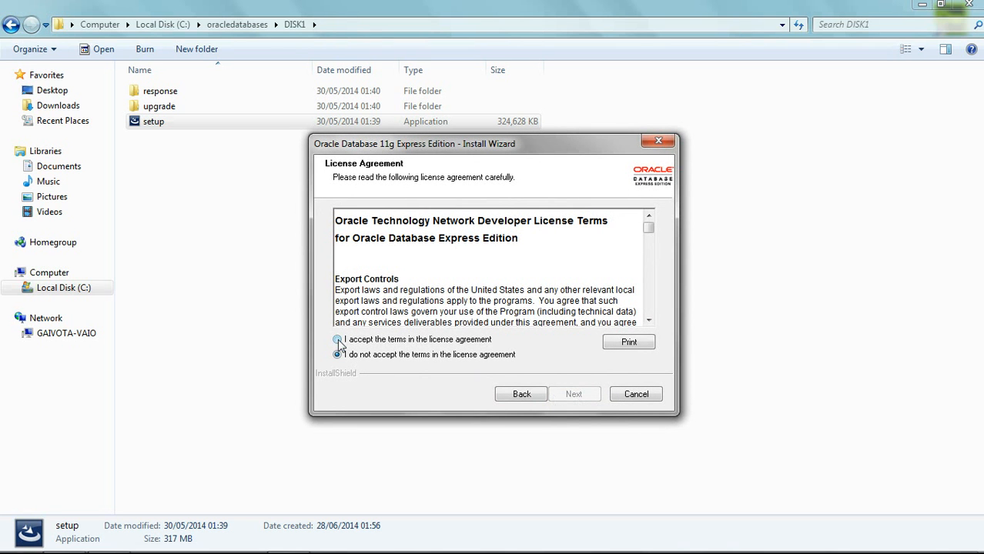
left_click(338, 340)
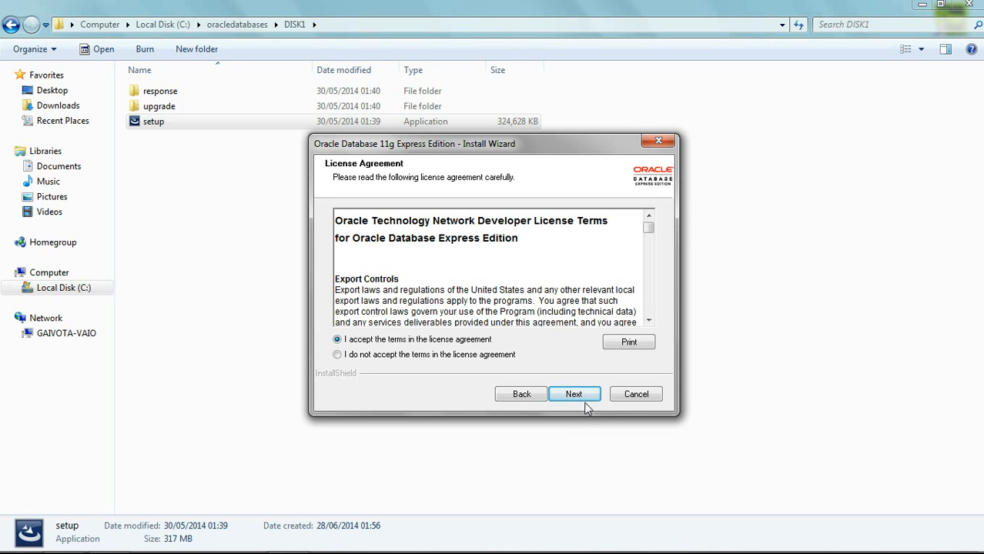
left_click(574, 393)
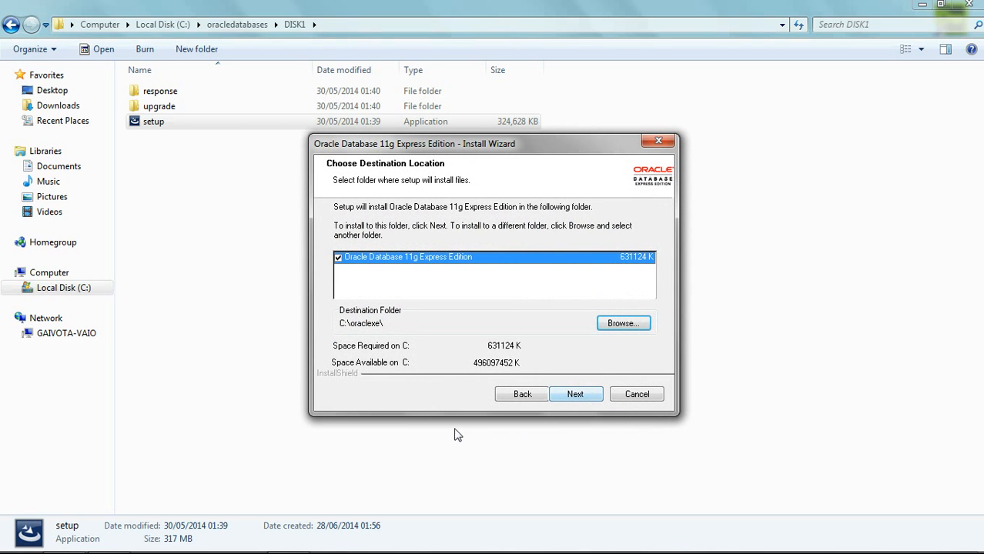
mouse_move(457, 335)
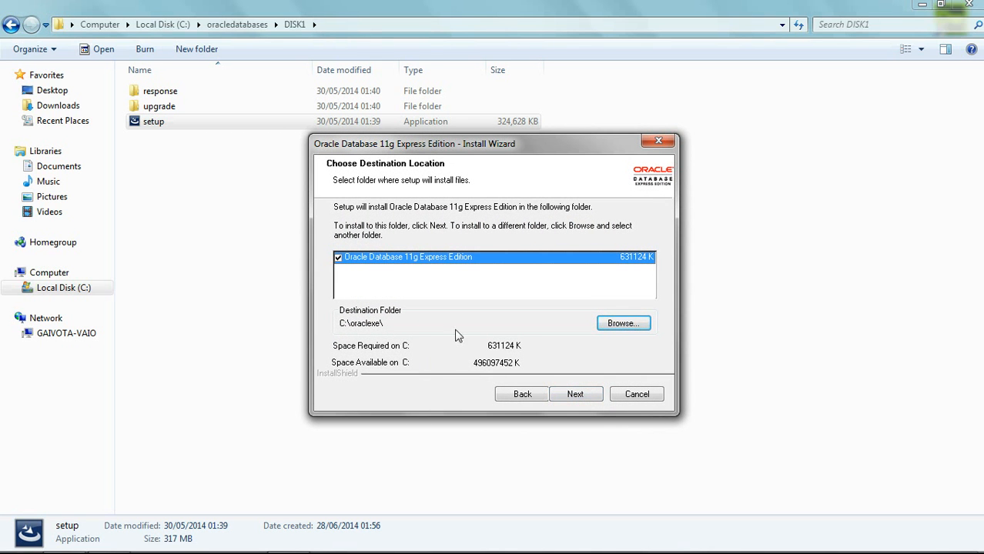
mouse_move(425, 343)
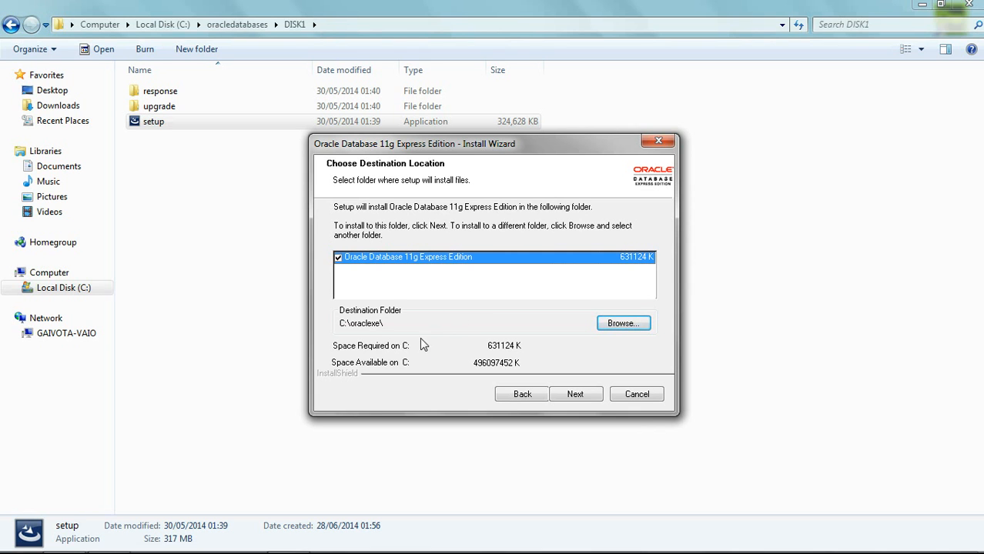
mouse_move(356, 333)
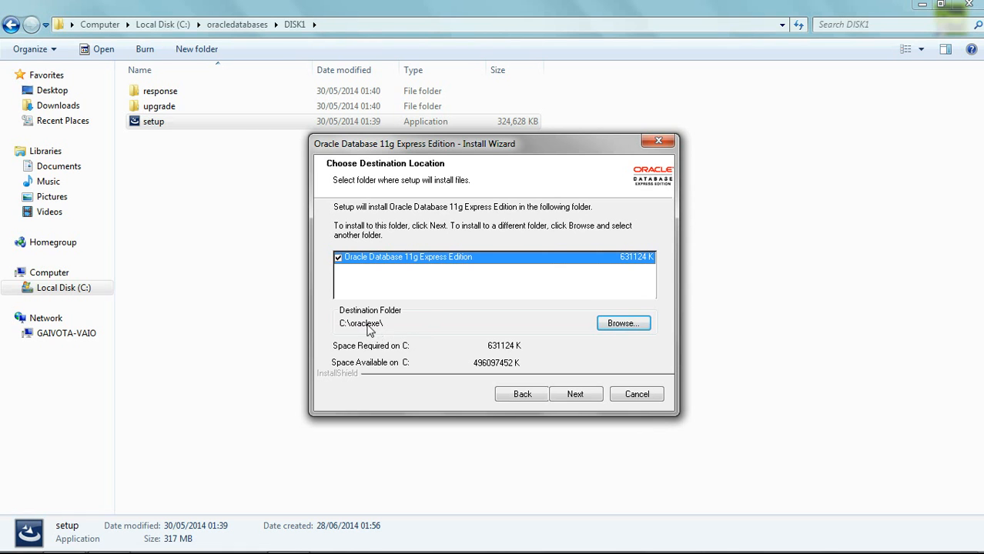
mouse_move(359, 337)
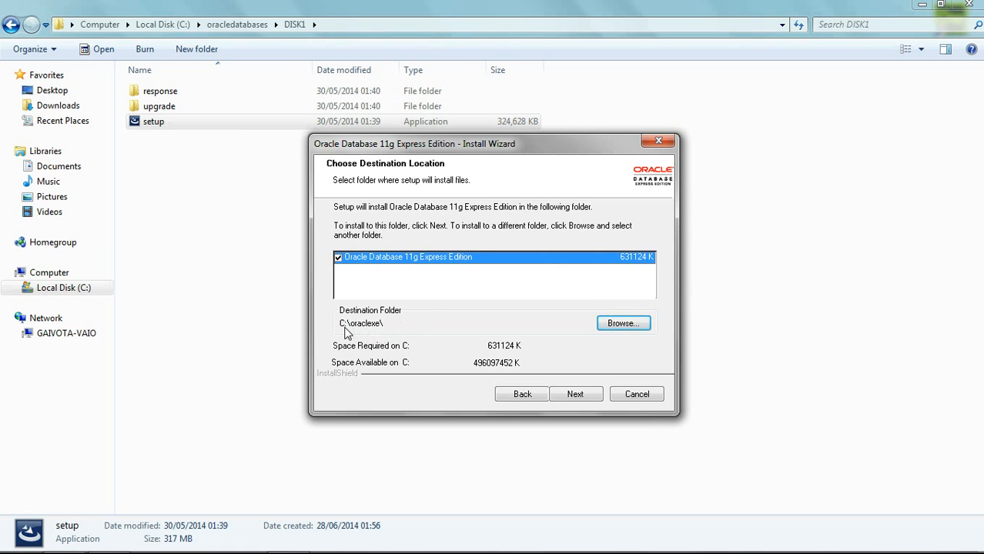
mouse_move(381, 335)
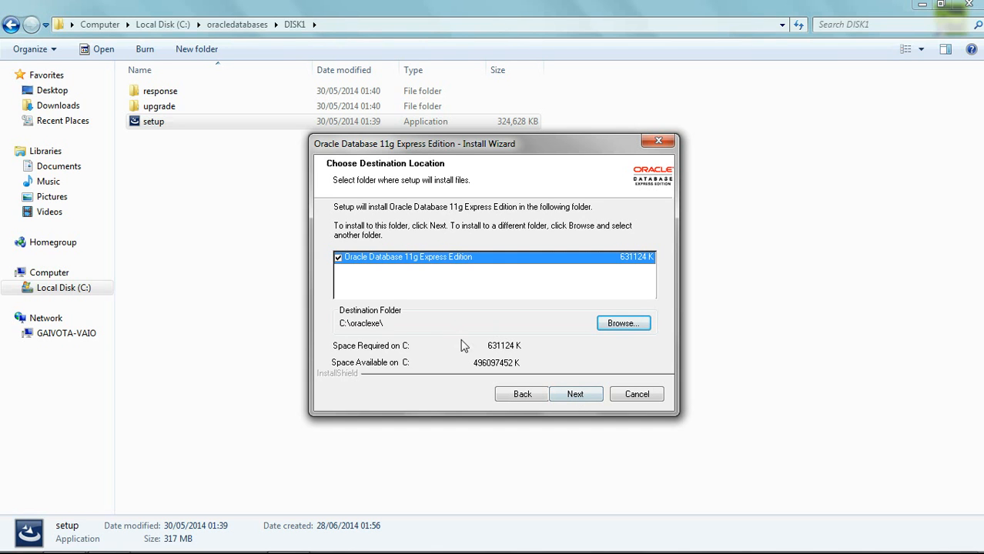
mouse_move(249, 327)
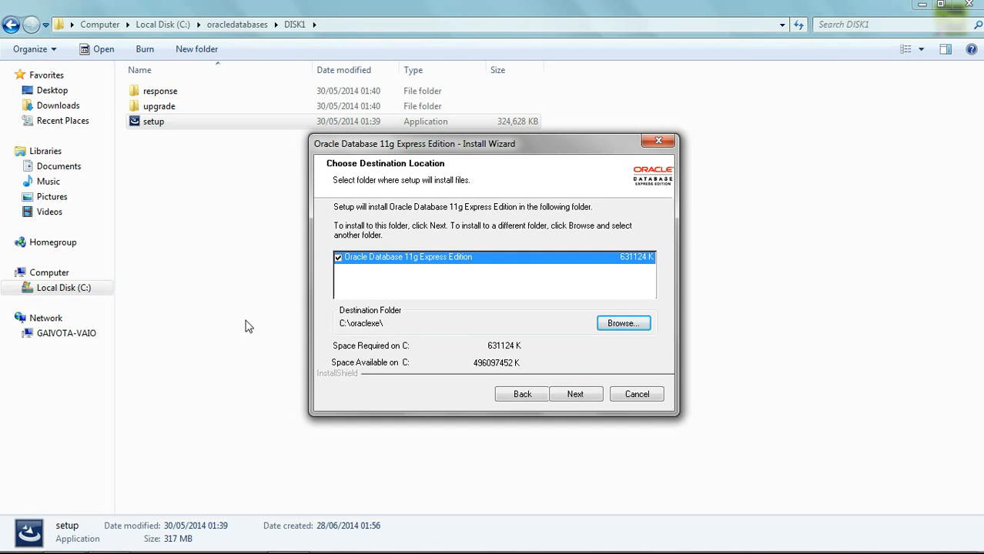
mouse_move(387, 471)
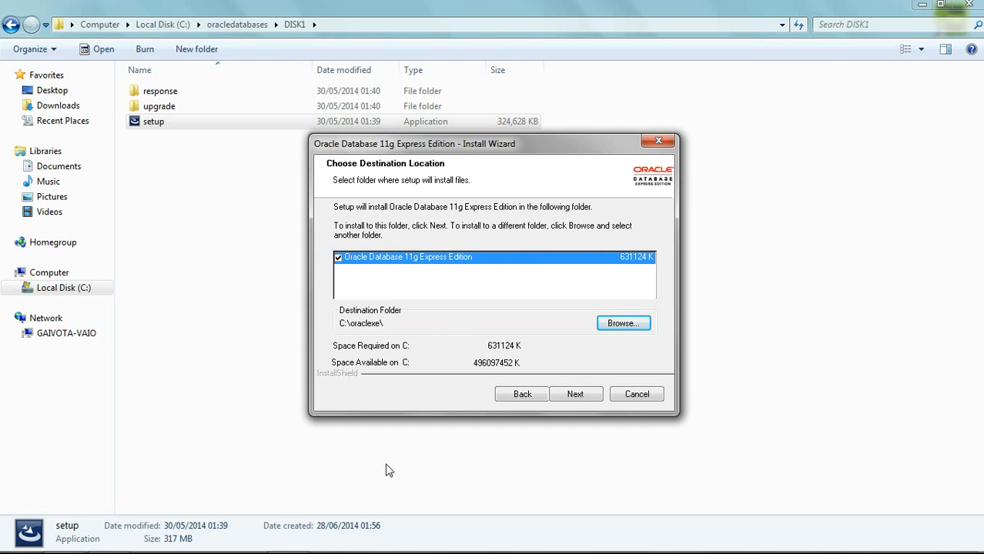
mouse_move(739, 268)
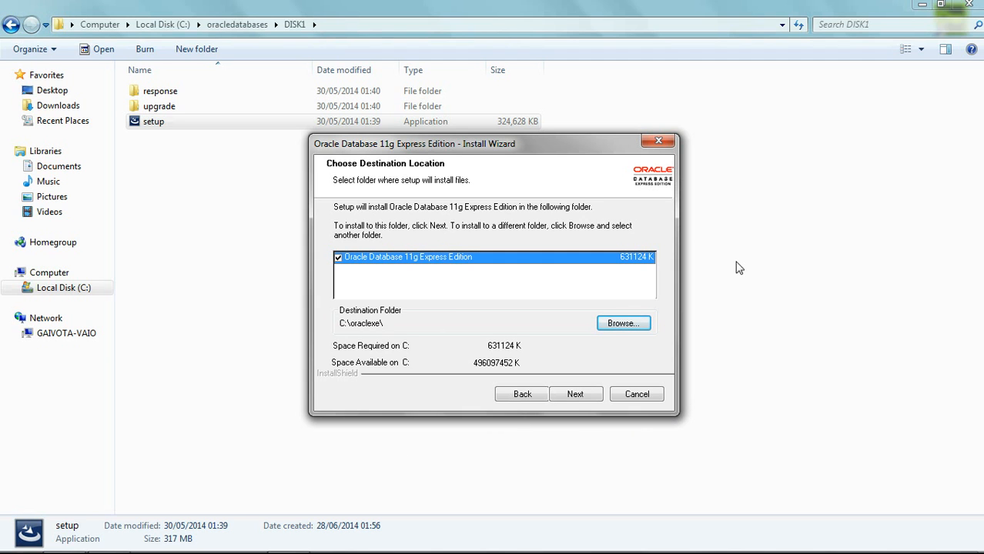
mouse_move(747, 266)
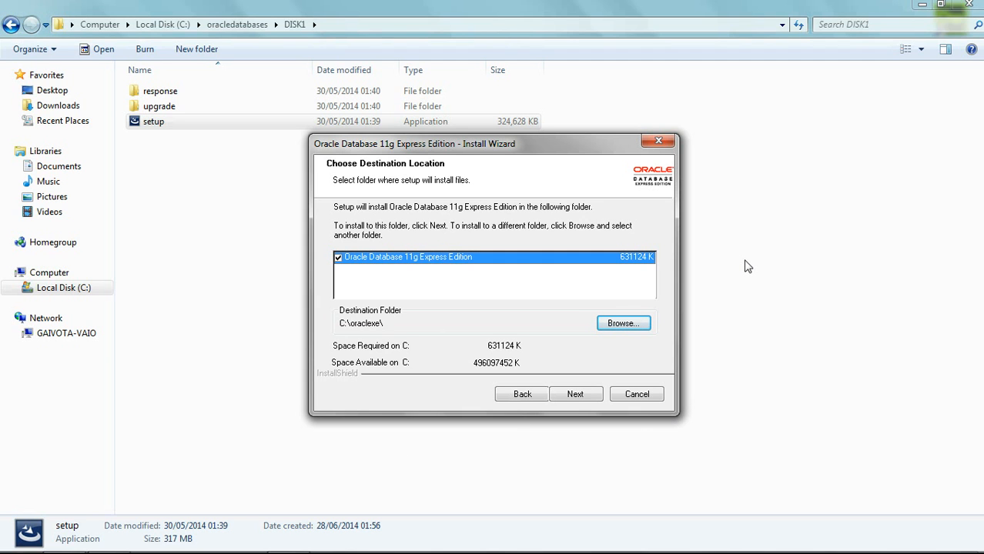
mouse_move(459, 185)
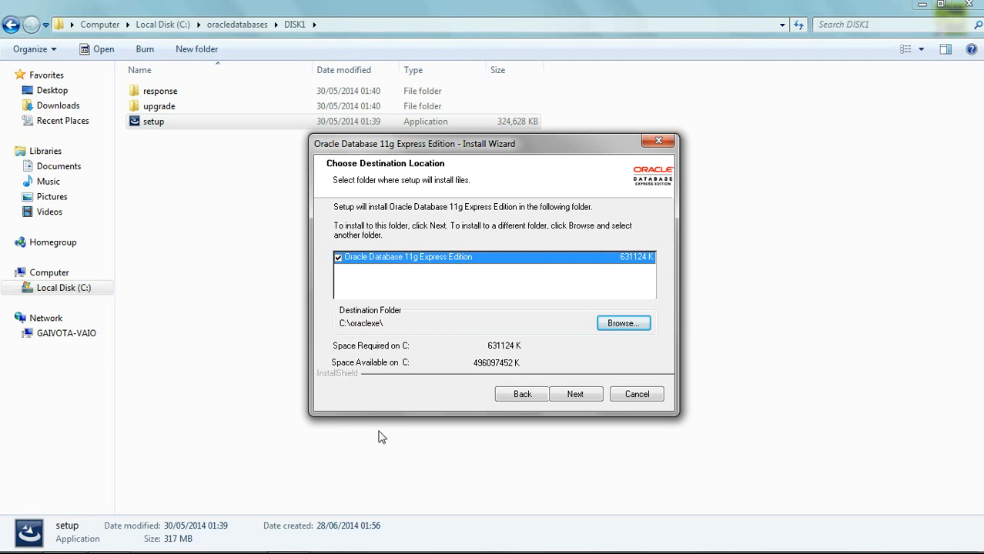
mouse_move(587, 353)
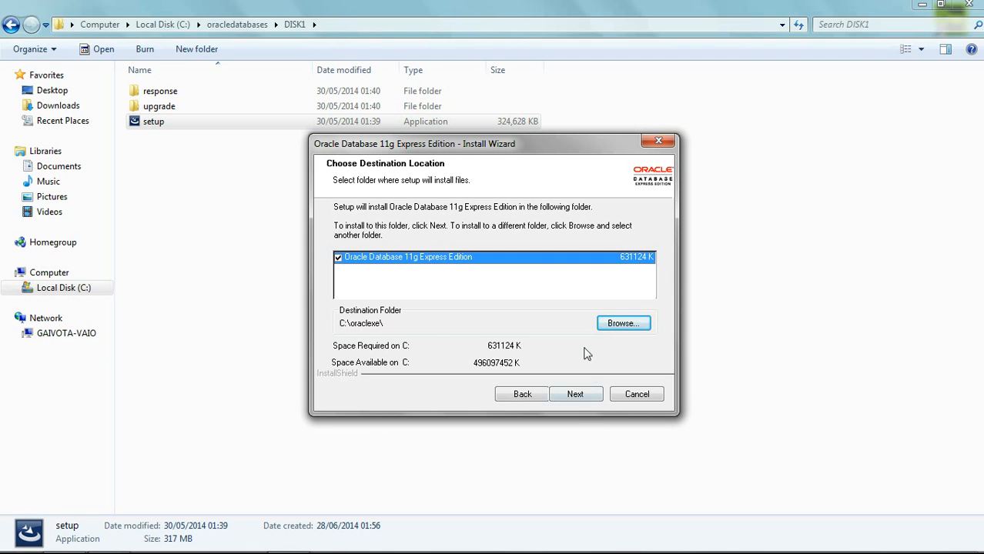
mouse_move(459, 346)
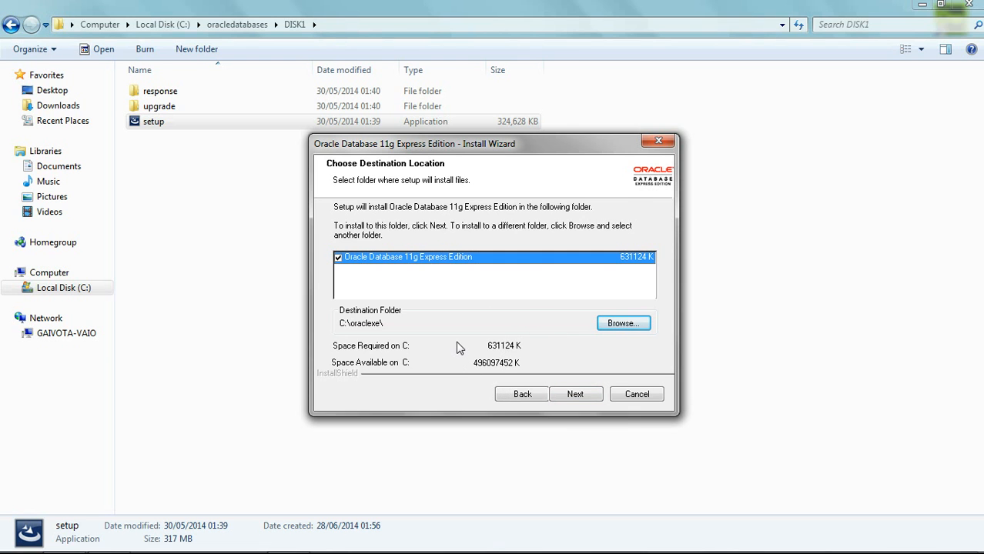
mouse_move(443, 347)
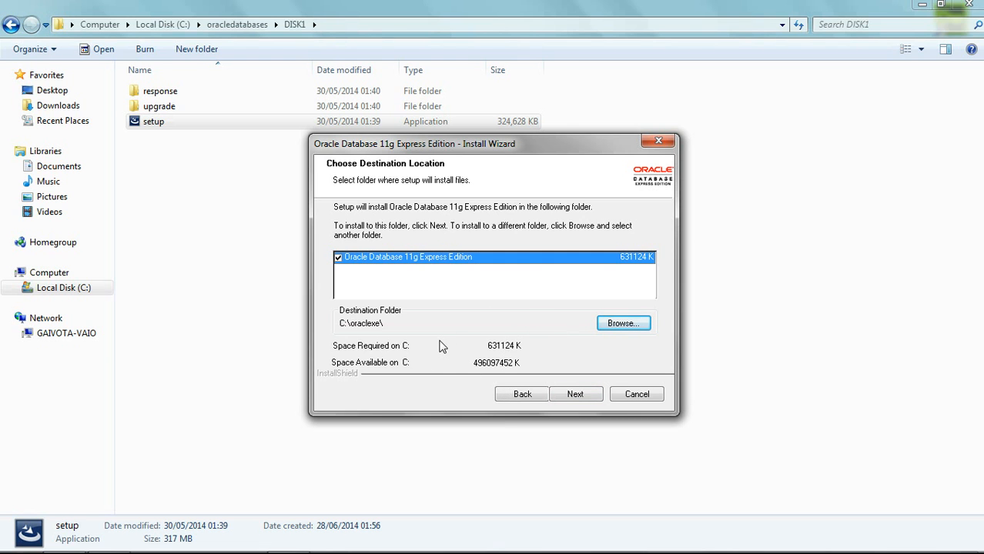
mouse_move(358, 332)
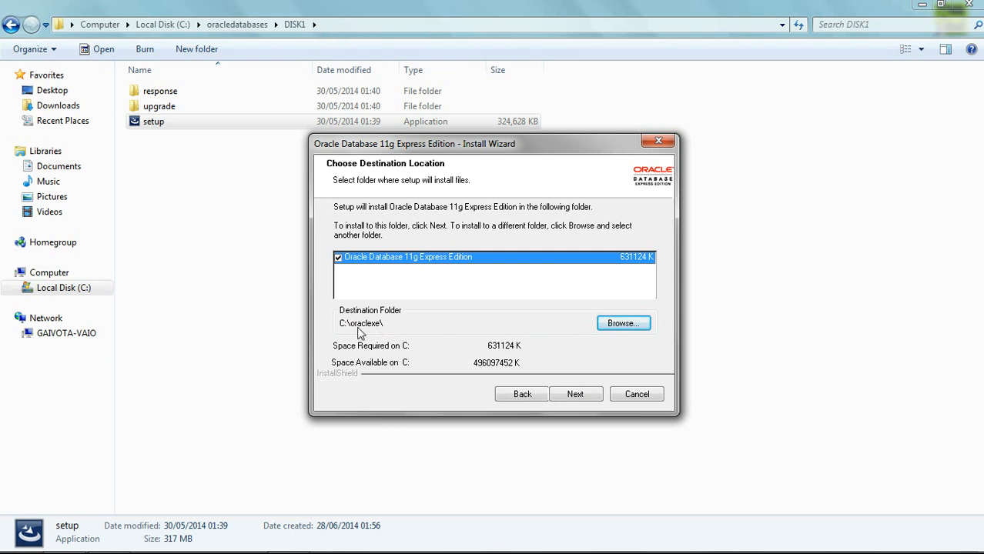
mouse_move(552, 357)
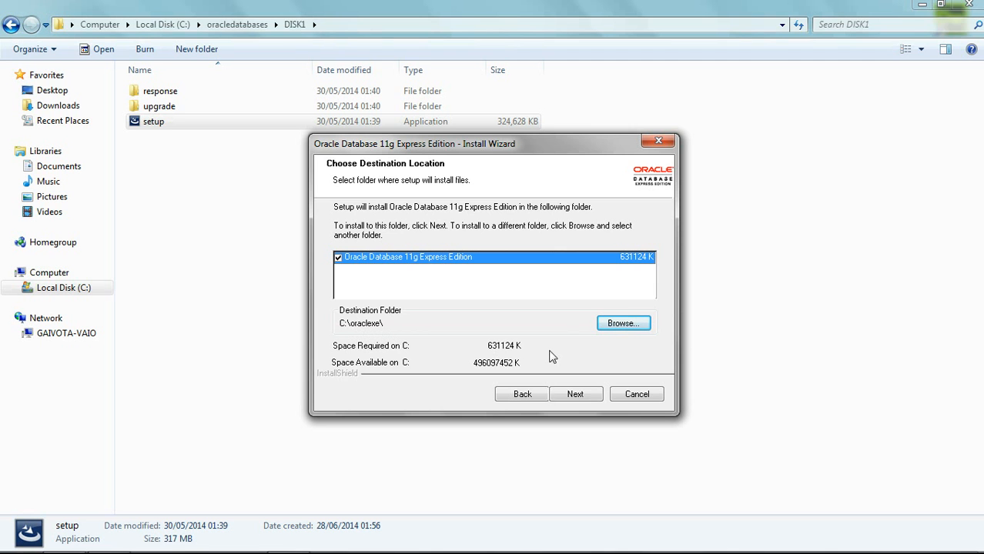
- Accept the default destination, enter and confirm the SYS/SYSTEM password, and continue
left_click(576, 394)
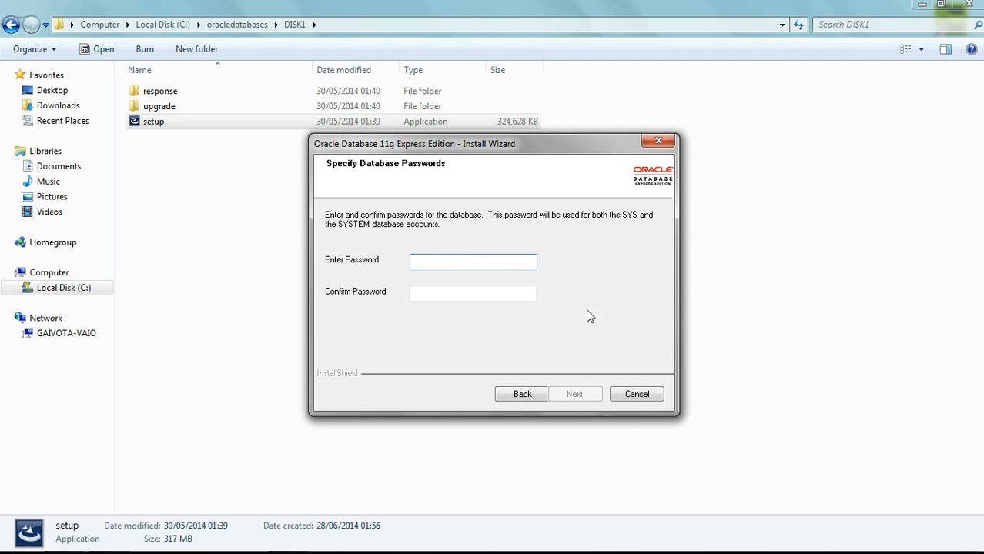
left_click(473, 262)
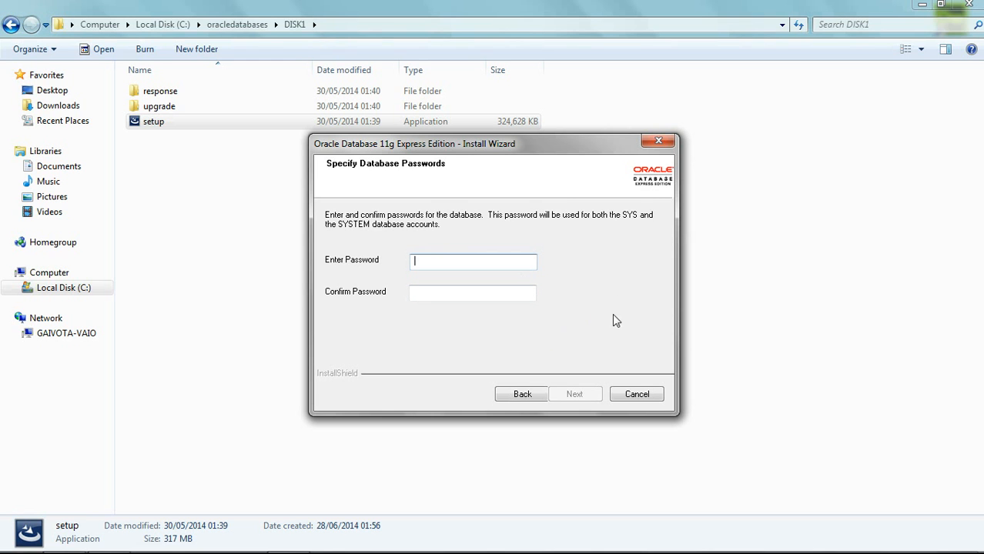
mouse_move(598, 309)
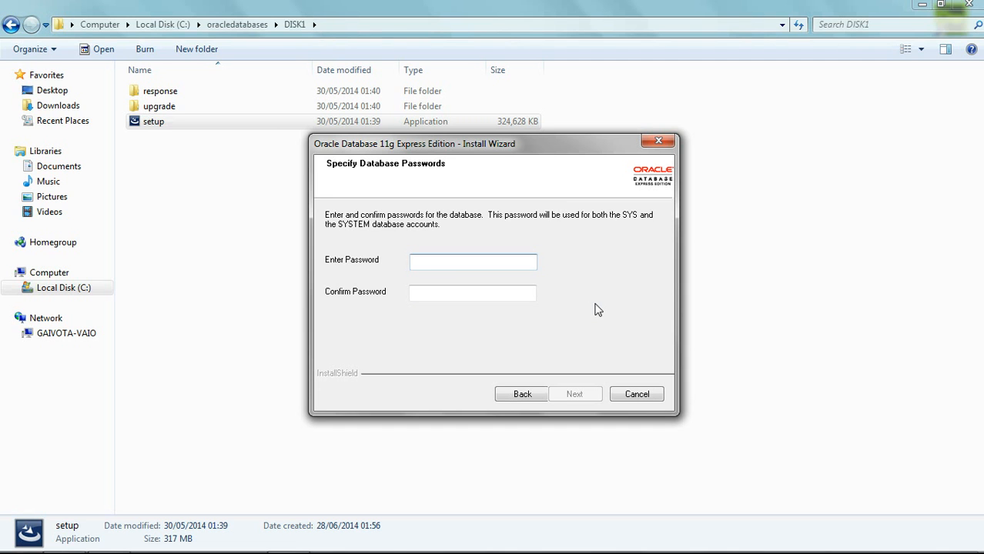
type("*")
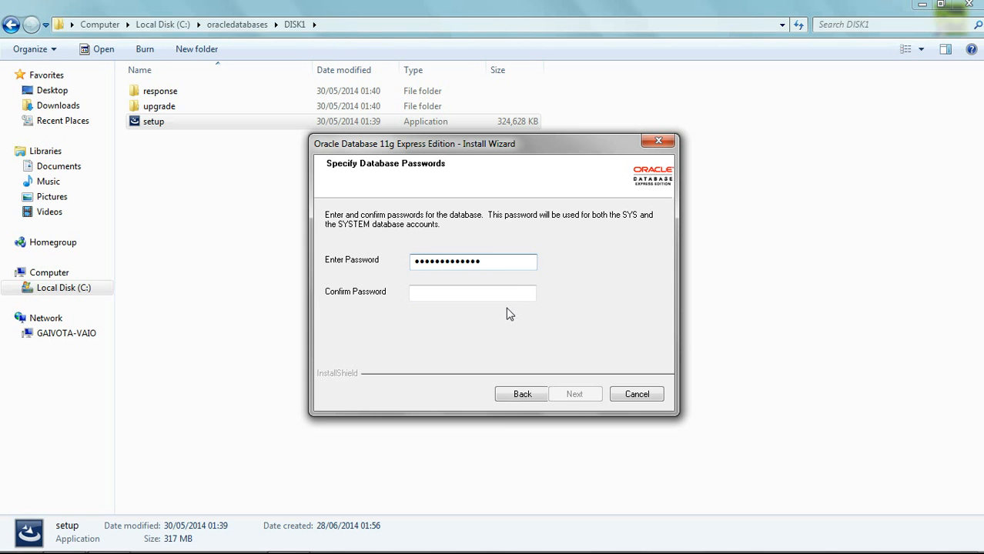
type("••••")
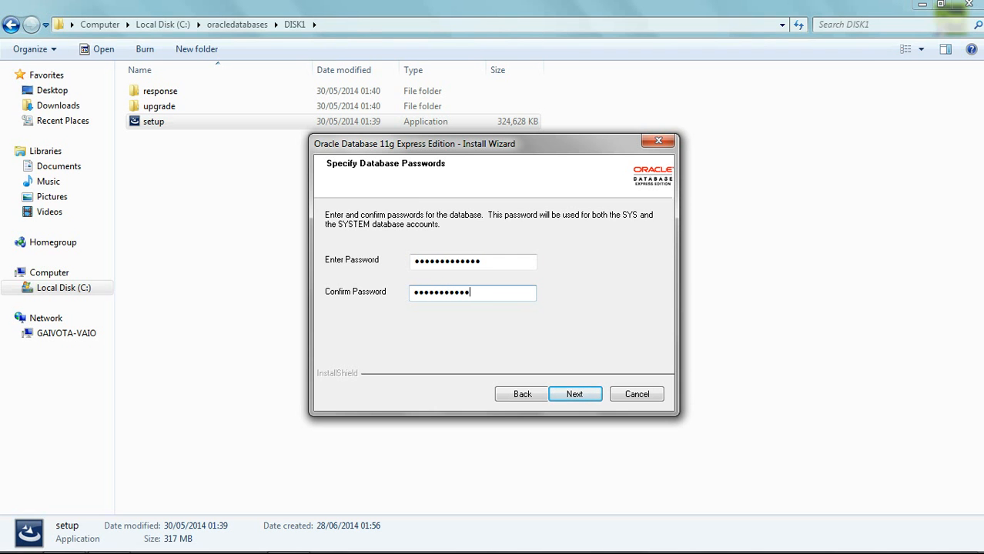
left_click(575, 393)
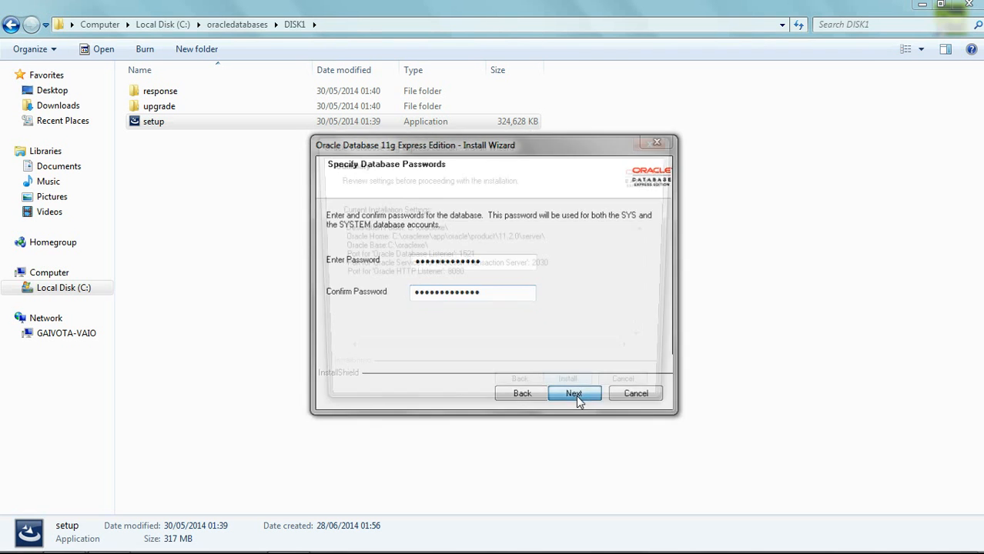
- Confirm the summary and start installing Oracle Database 11g Express Edition
left_click(574, 393)
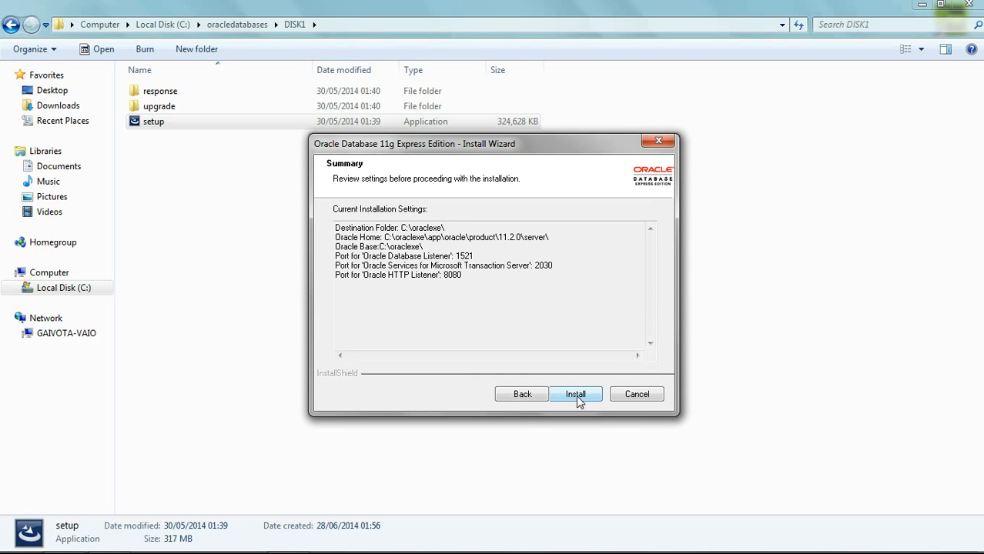
left_click(576, 394)
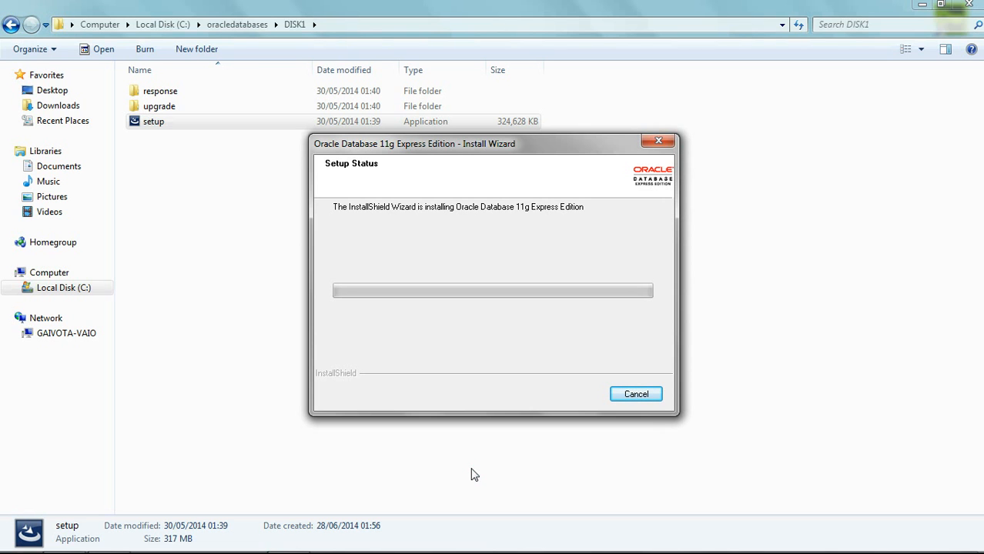
mouse_move(385, 484)
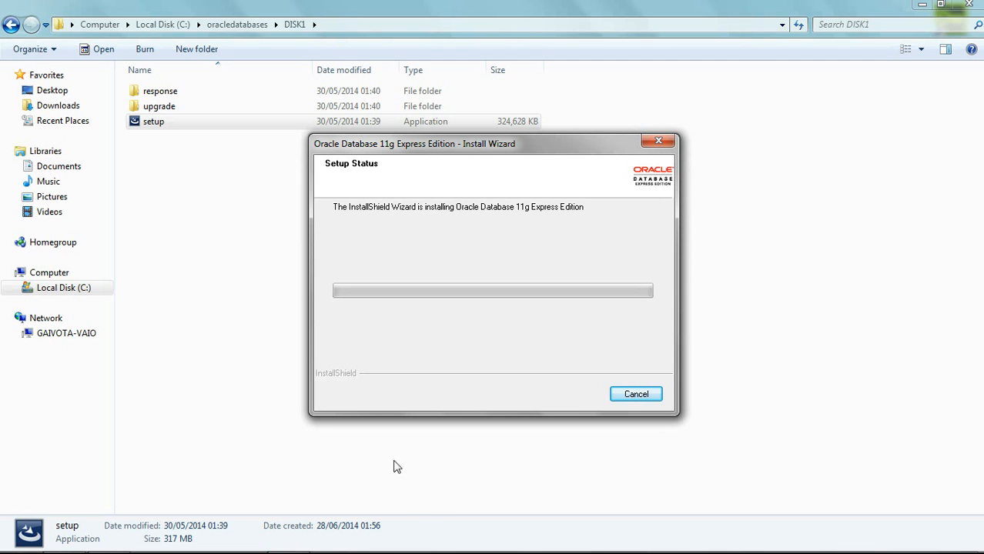
mouse_move(376, 496)
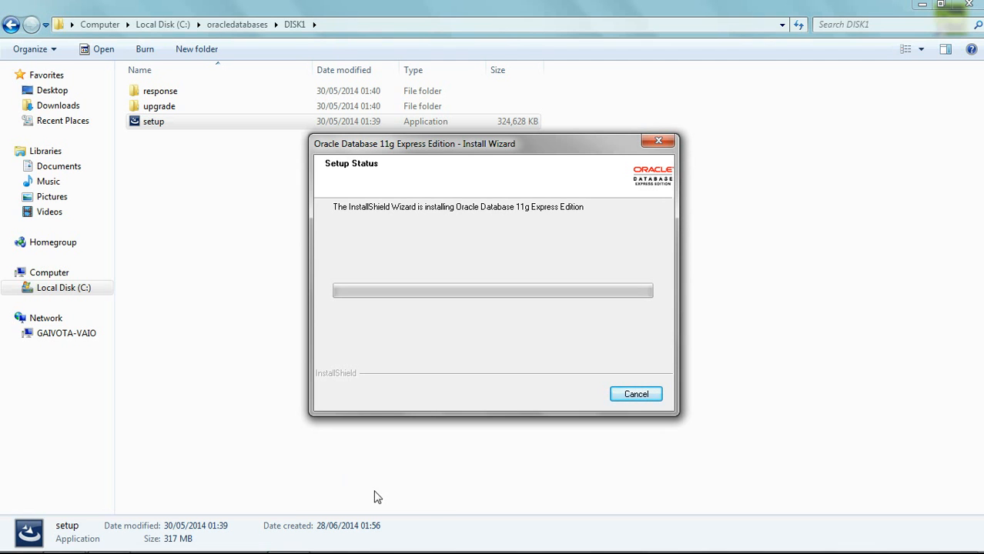
mouse_move(305, 479)
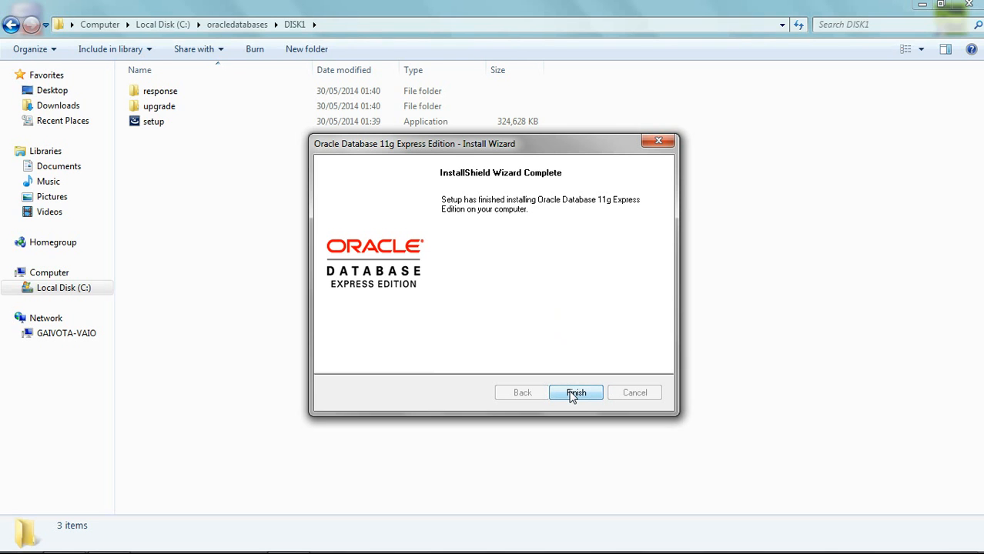
- Finish the setup so the wizard closes and the Get Started With Oracle shortcut appears
left_click(575, 393)
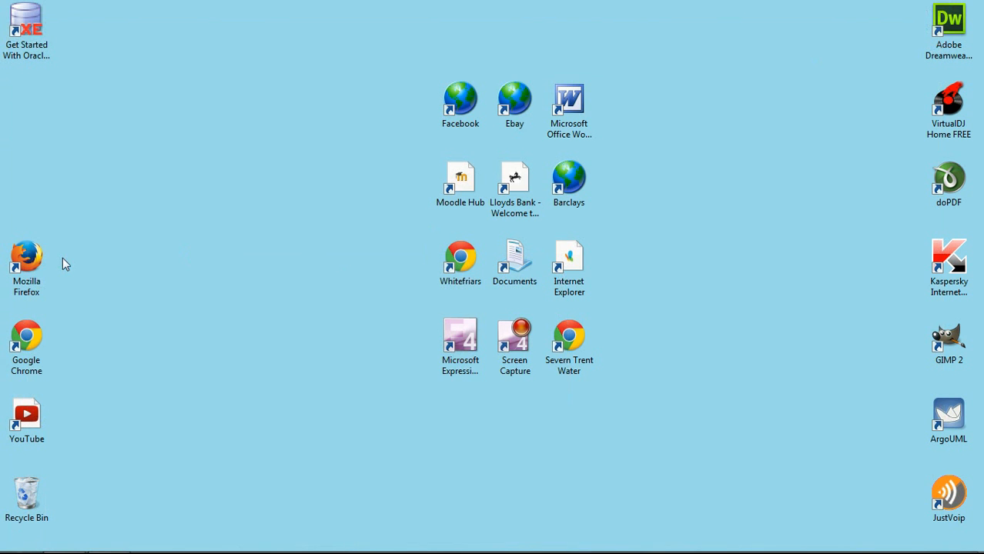
mouse_move(62, 12)
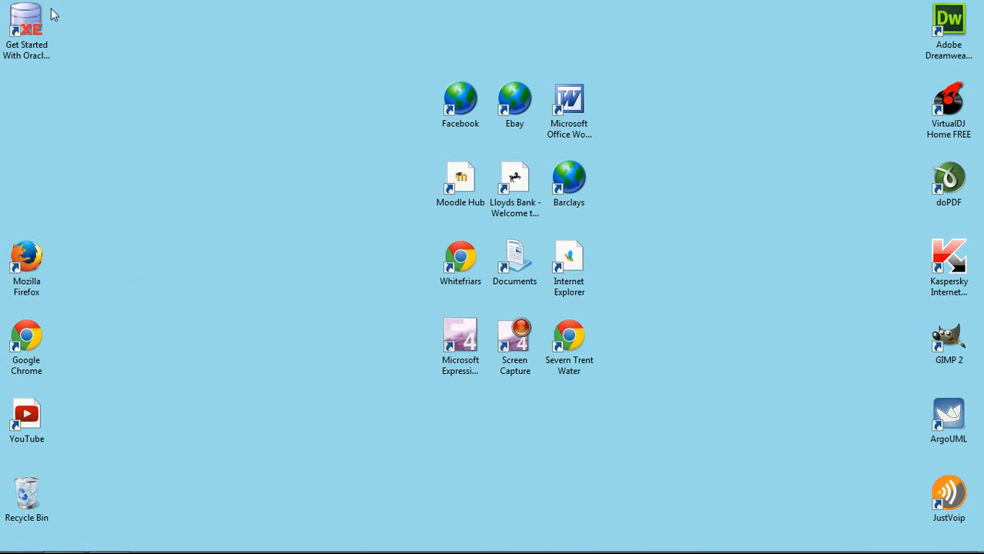
mouse_move(110, 218)
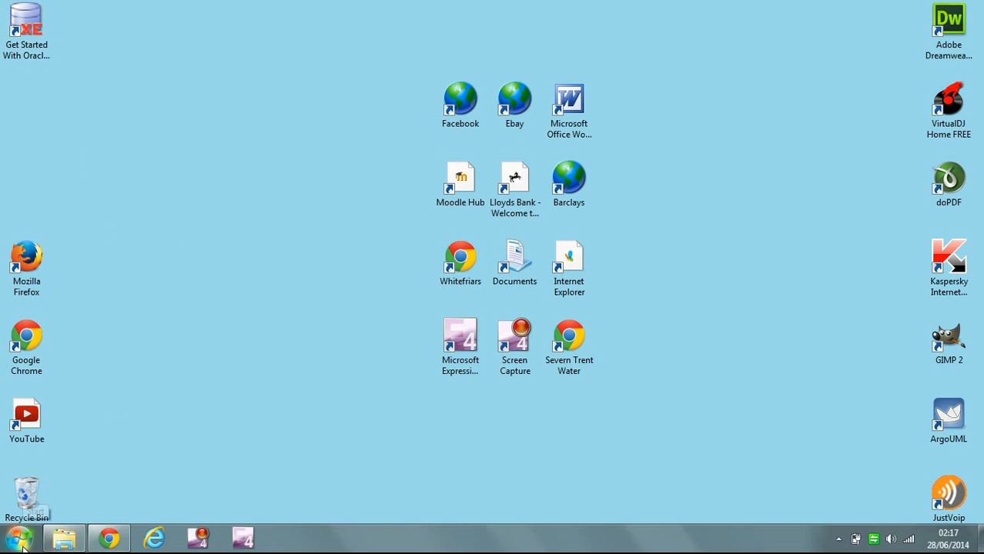
- Expand the Oracle Database 11g Express Edition folder under All Programs, revealing Run SQL Command Line
left_click(15, 534)
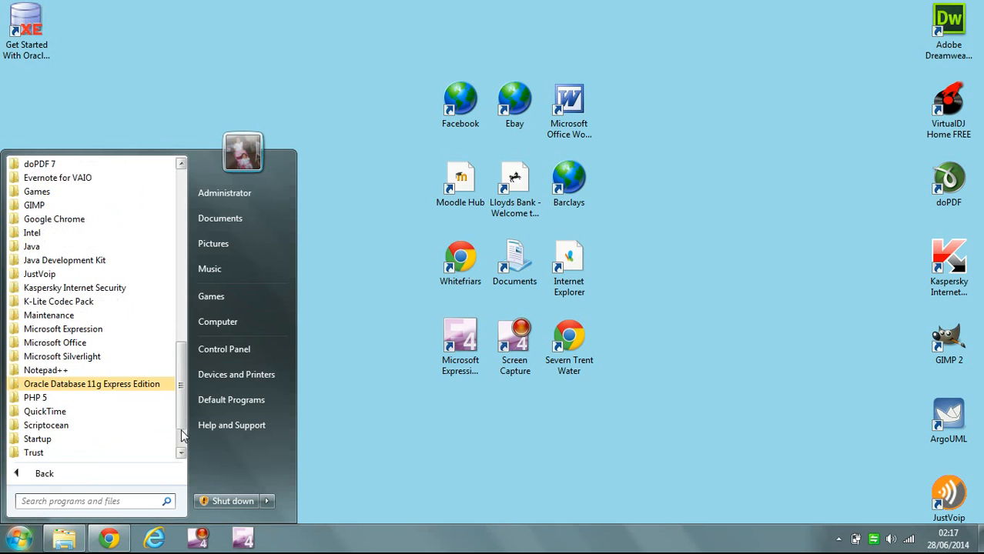
mouse_move(92, 384)
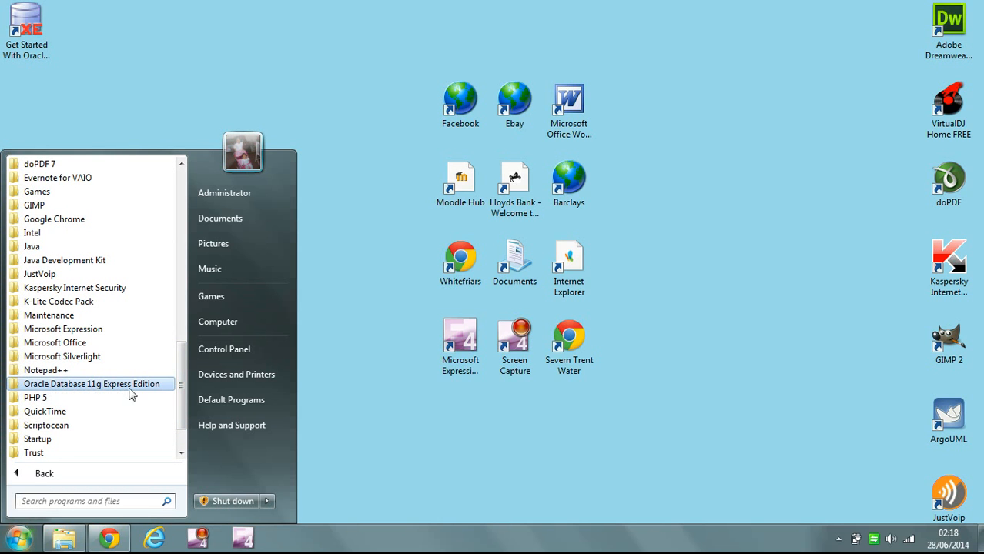
left_click(92, 384)
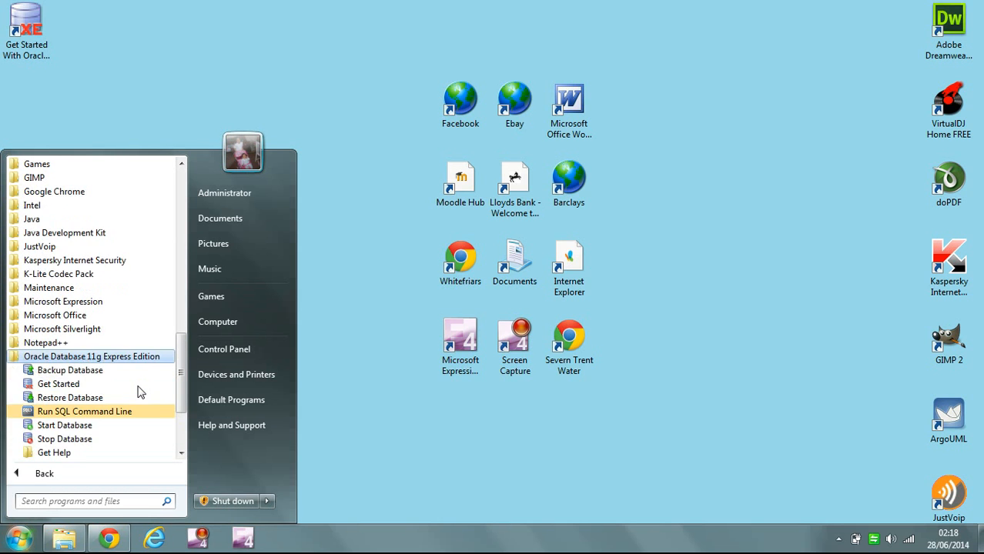
mouse_move(83, 415)
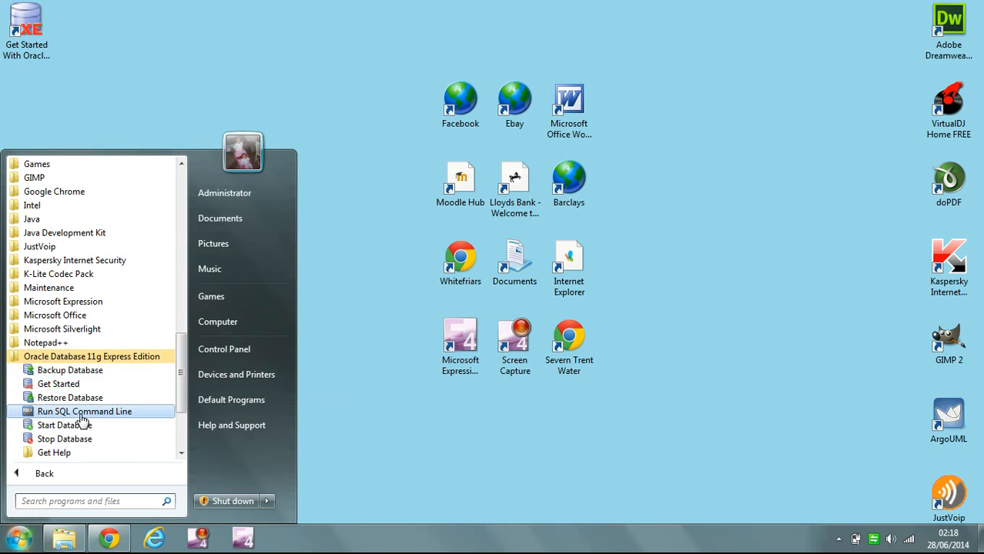
mouse_move(130, 418)
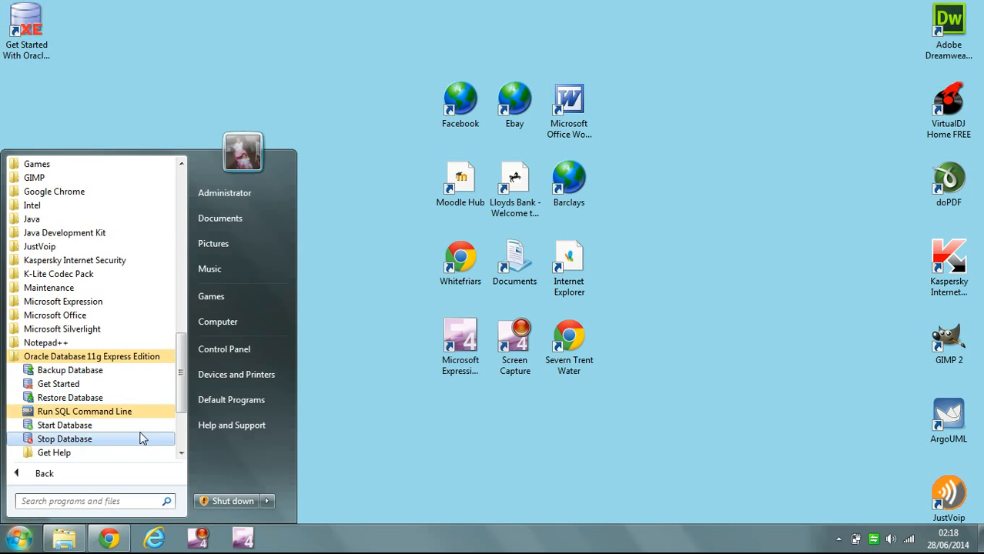
mouse_move(369, 397)
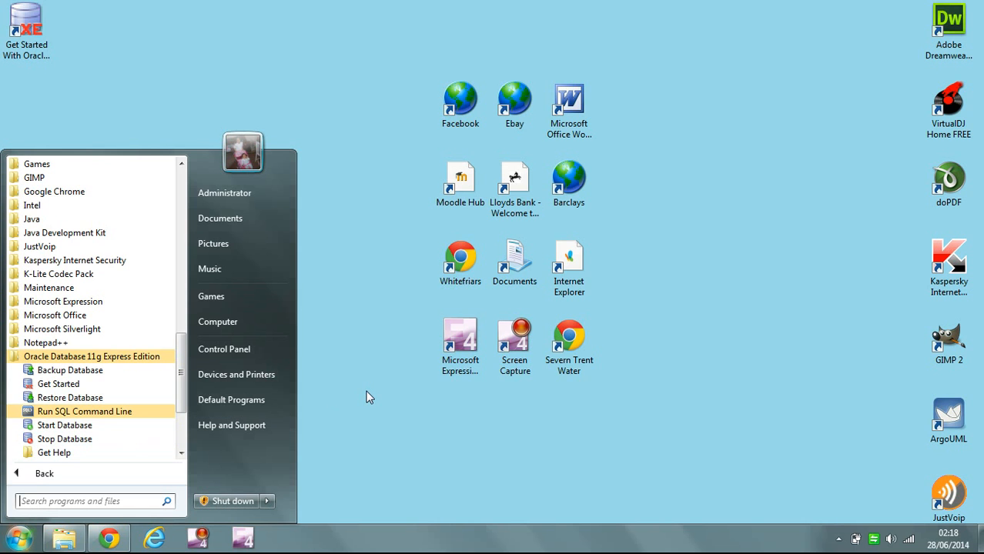